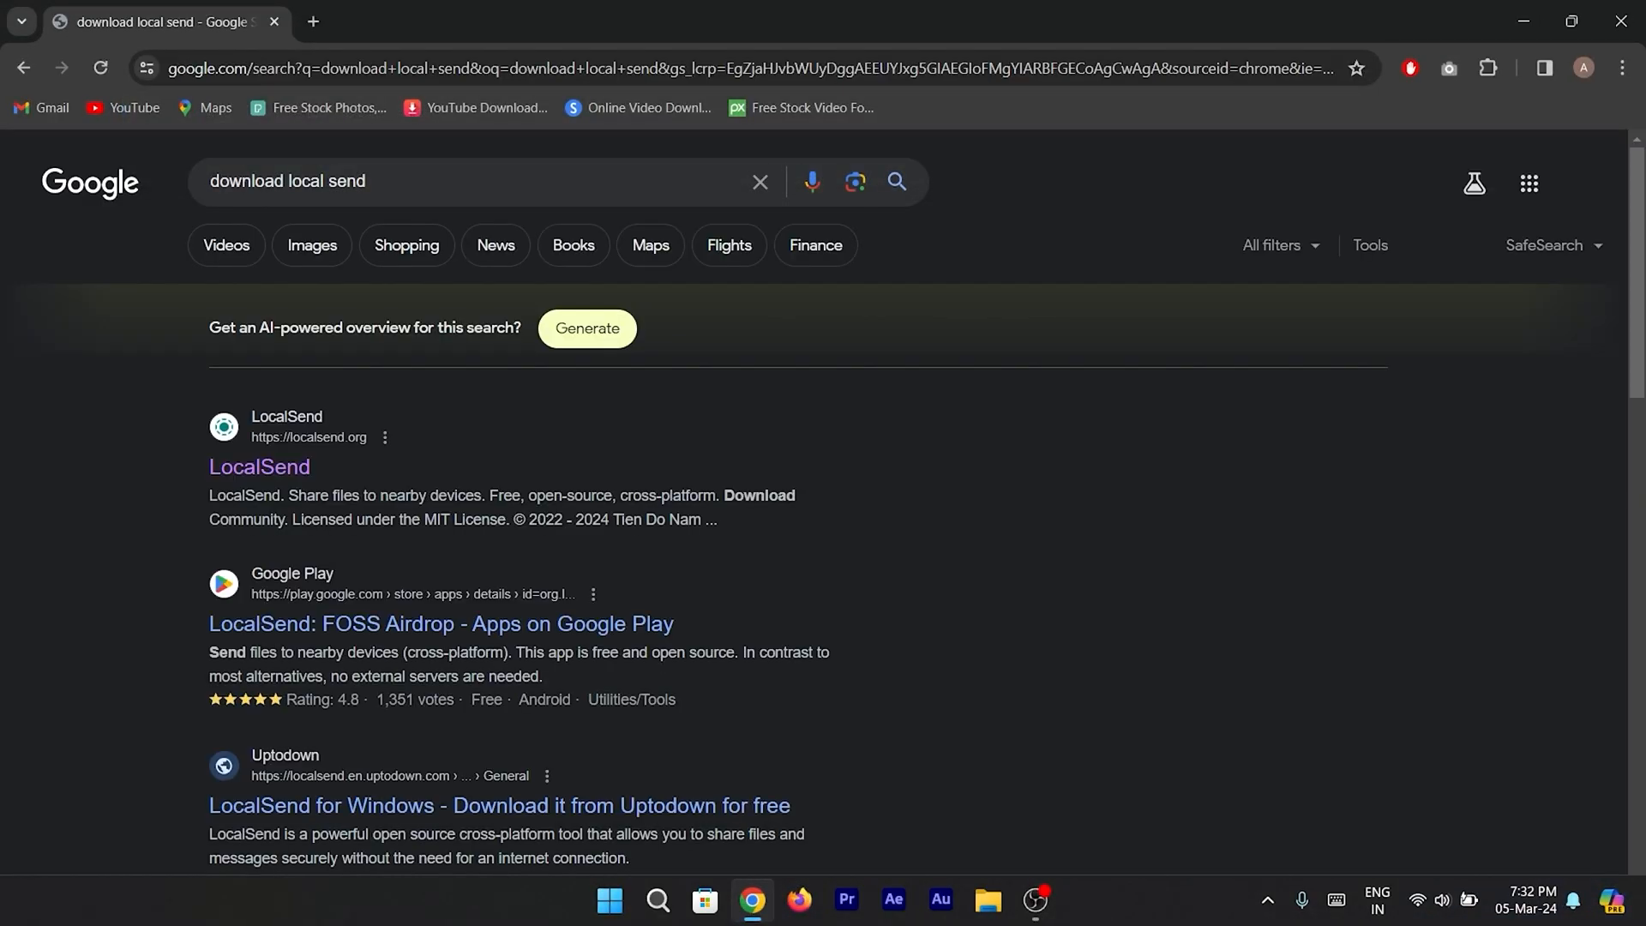
Open the localsend.org result from the Google search for downloading LocalSend.
click(258, 466)
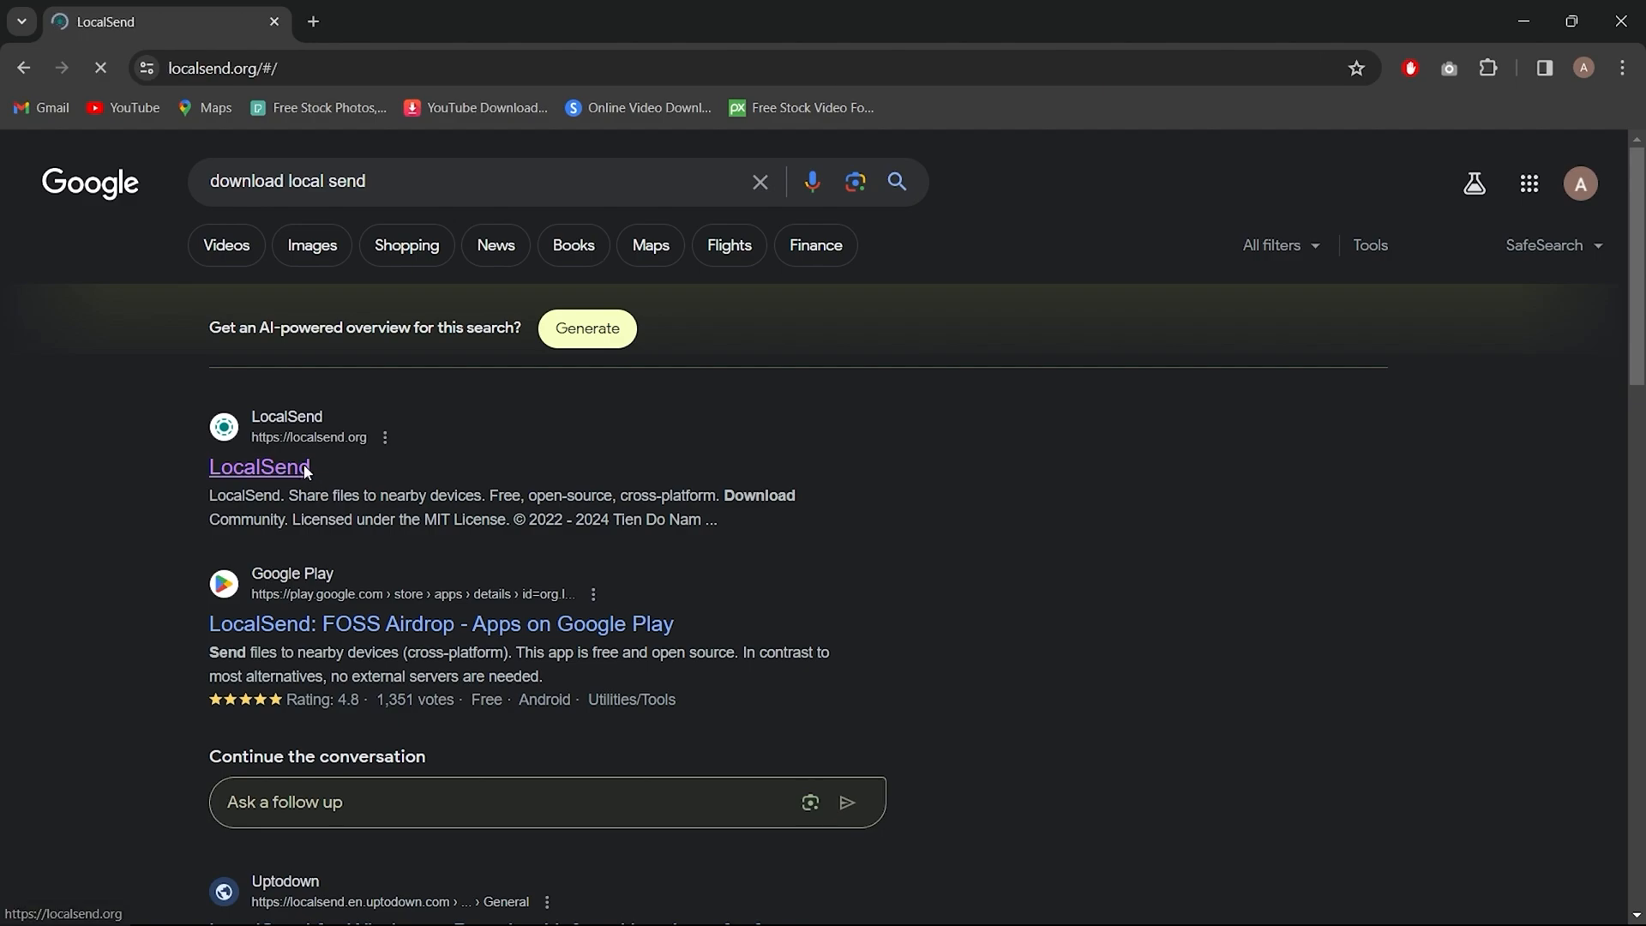
click(258, 467)
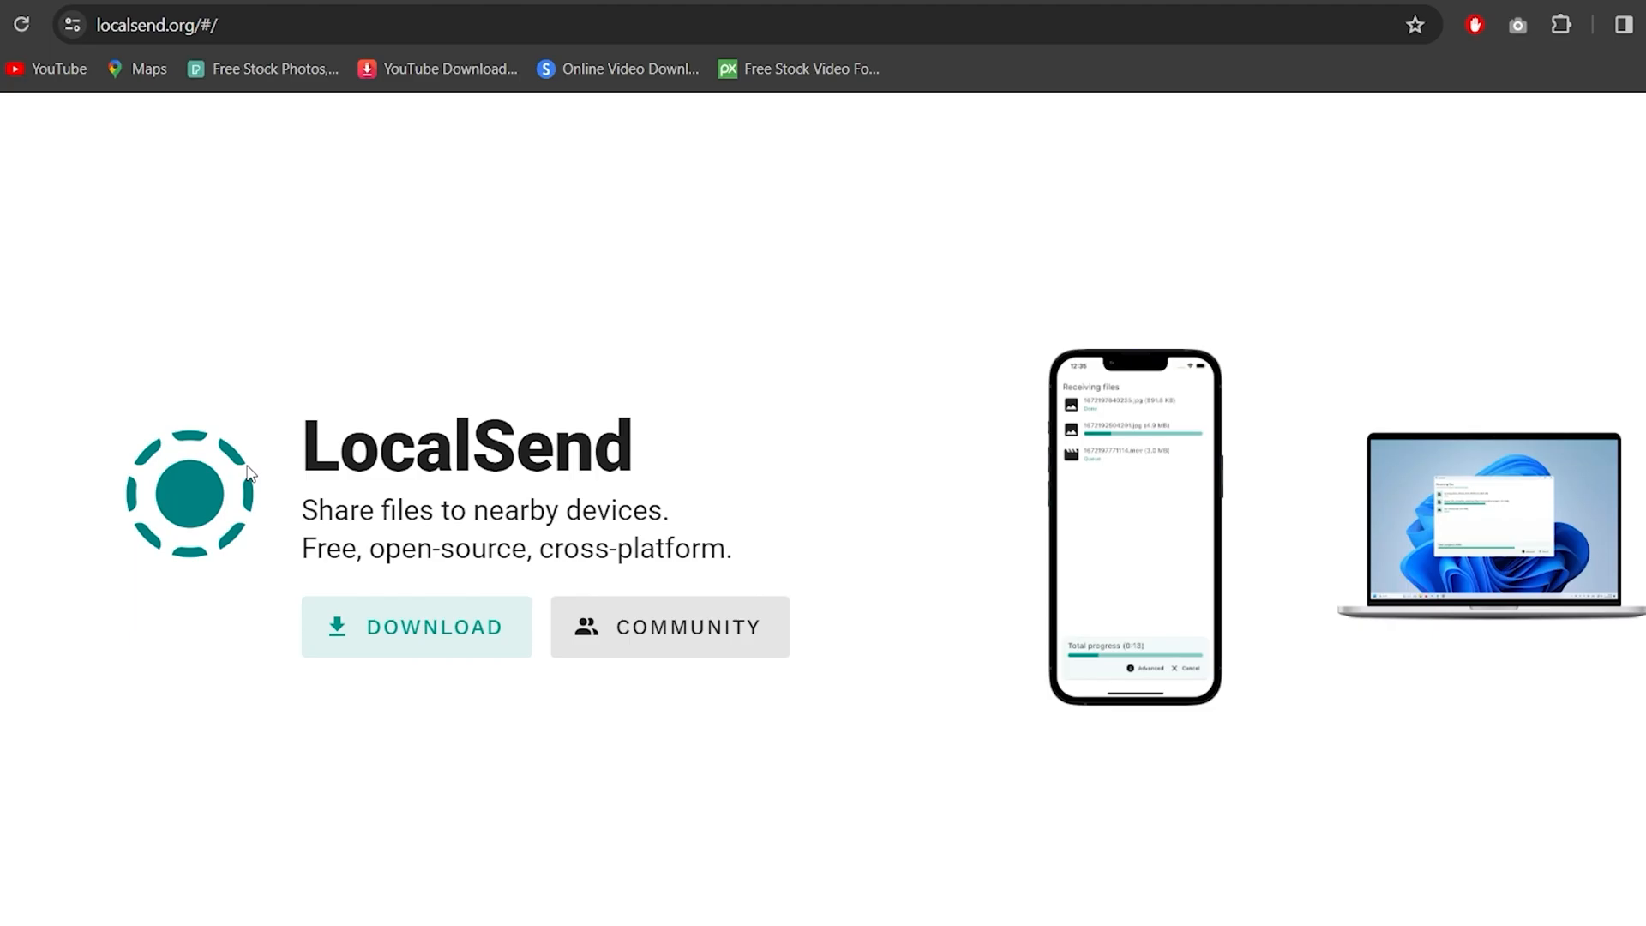
Download the Windows EXE installer from the LocalSend downloads page and launch its setup.
click(415, 627)
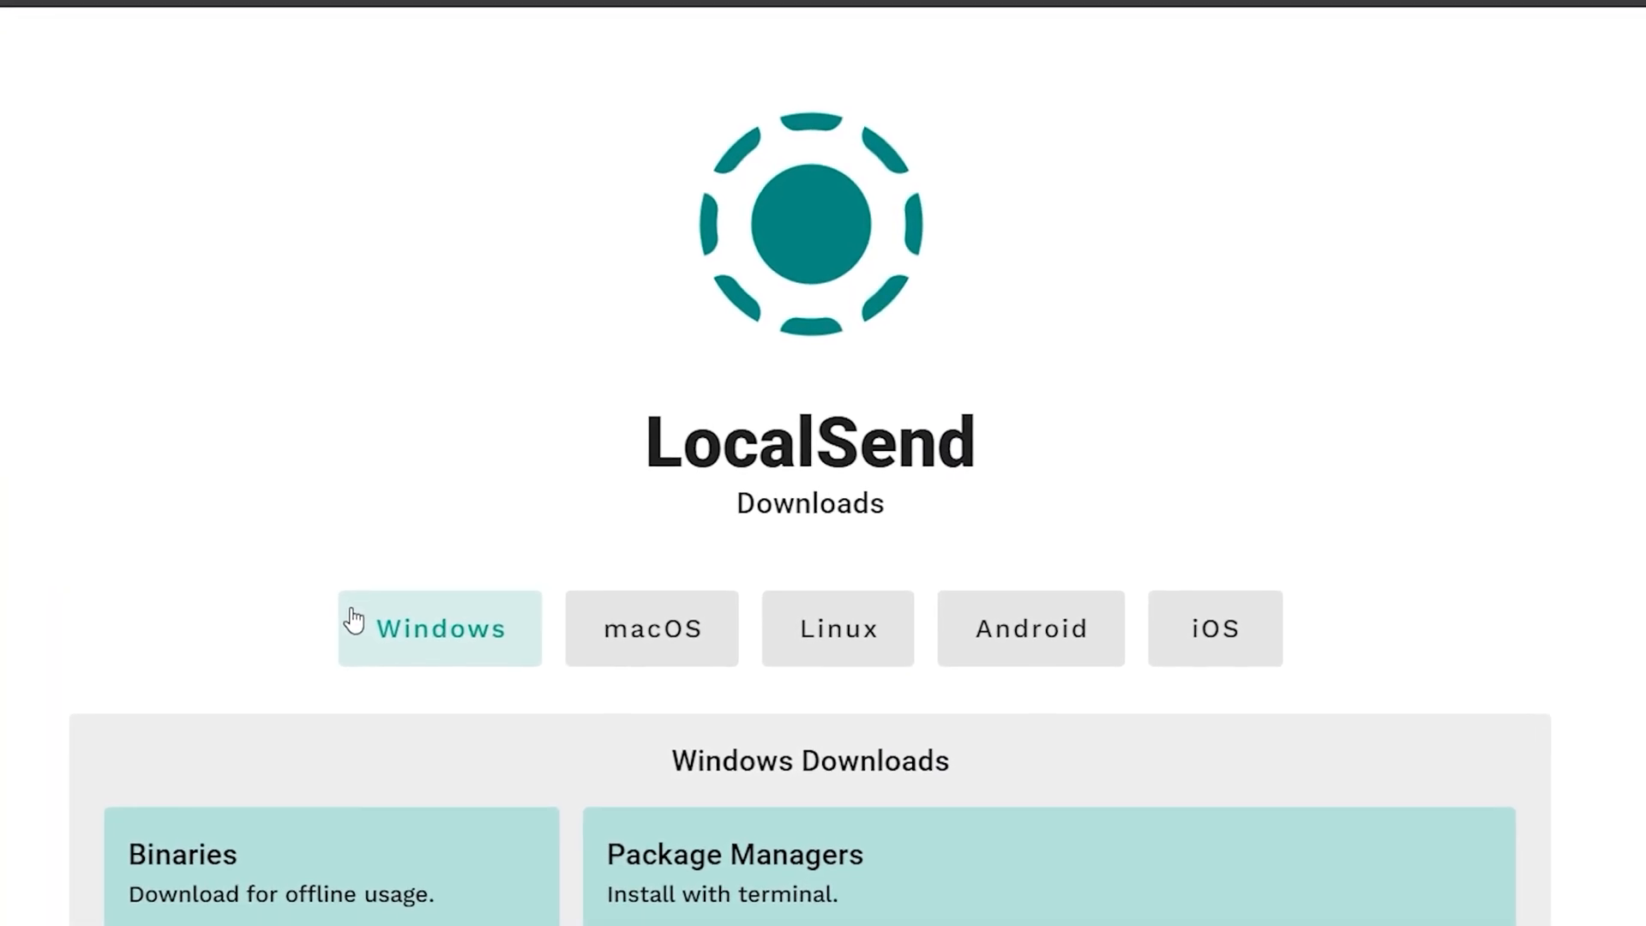
scroll(down, 3)
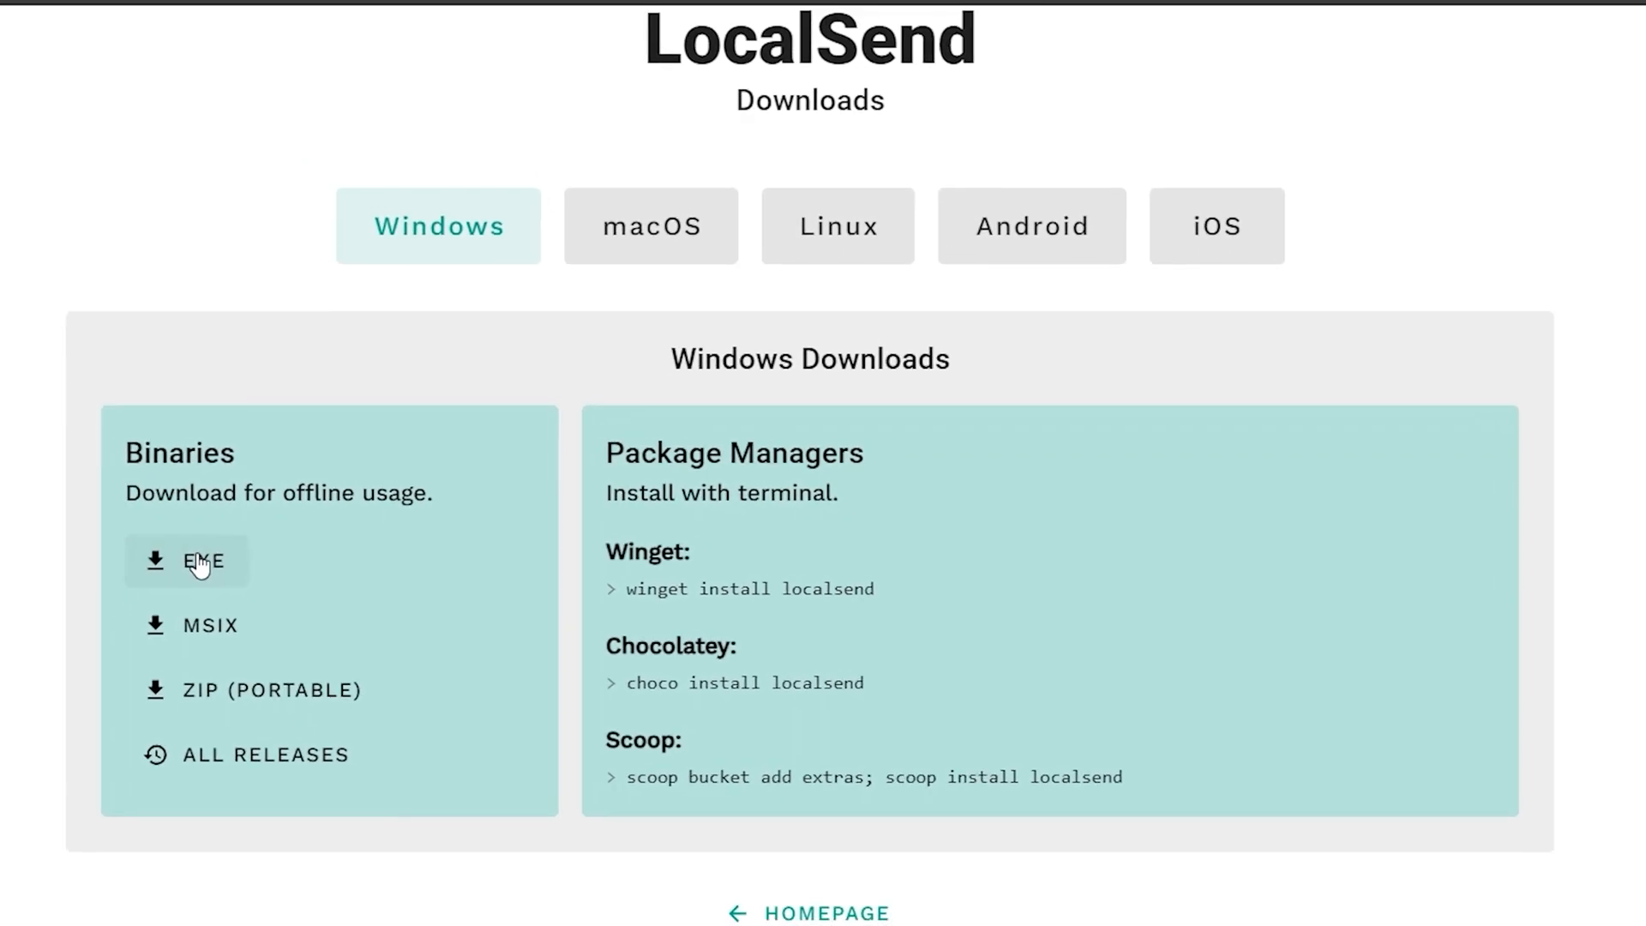
click(200, 560)
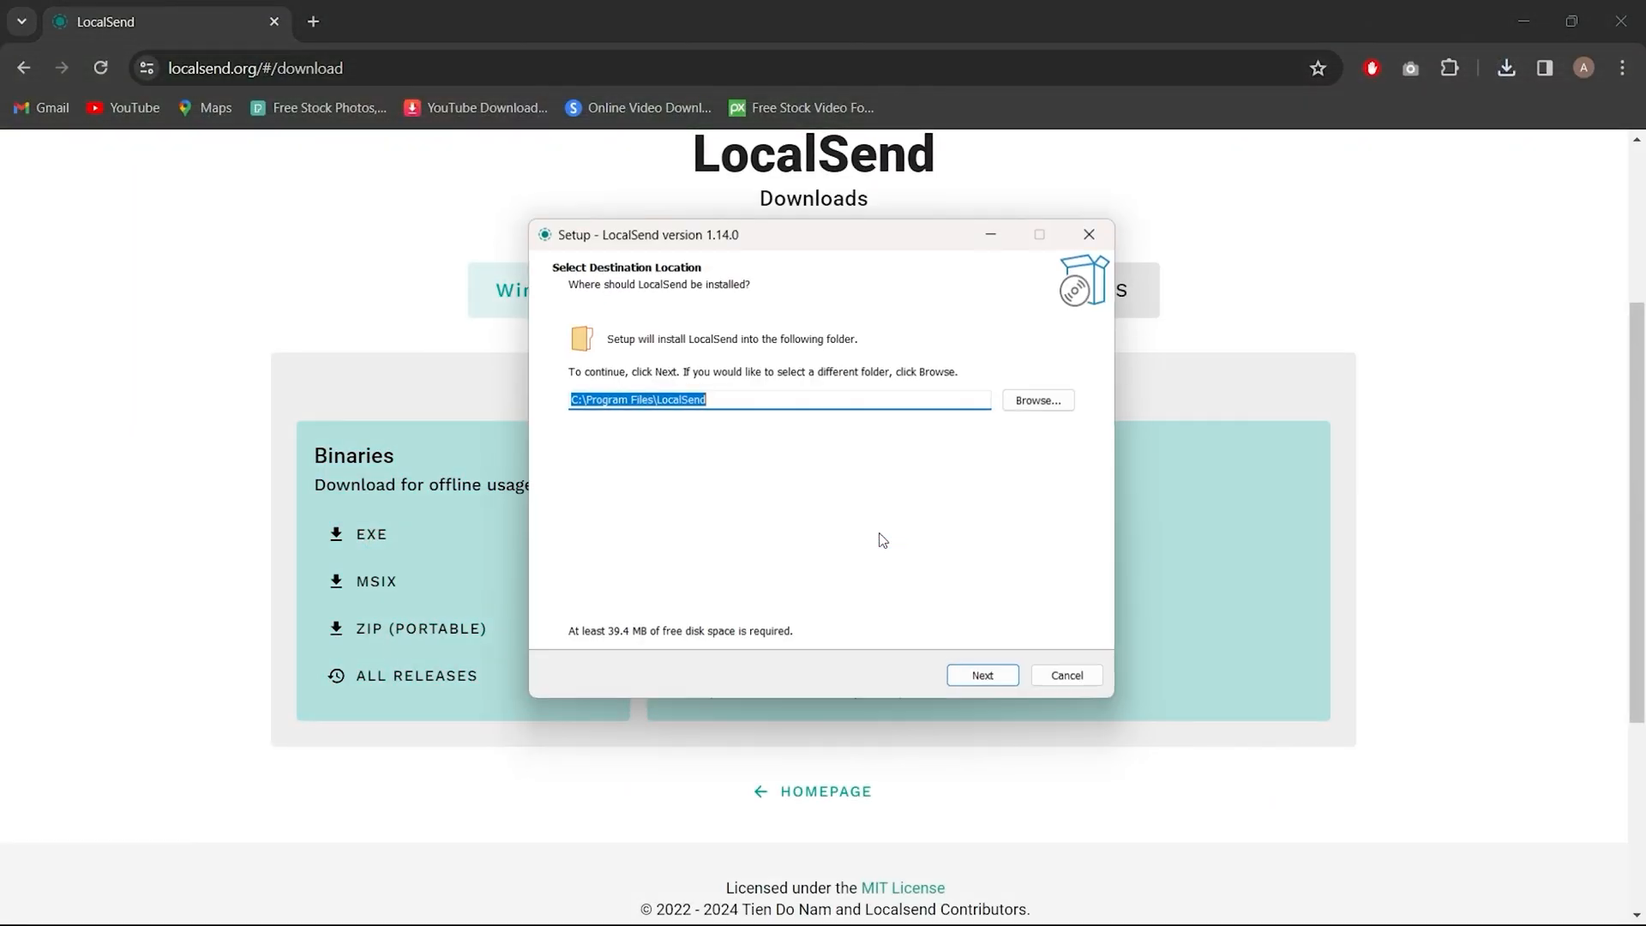
Accept the default C:\Program Files\LocalSend install folder and continue the setup.
click(980, 674)
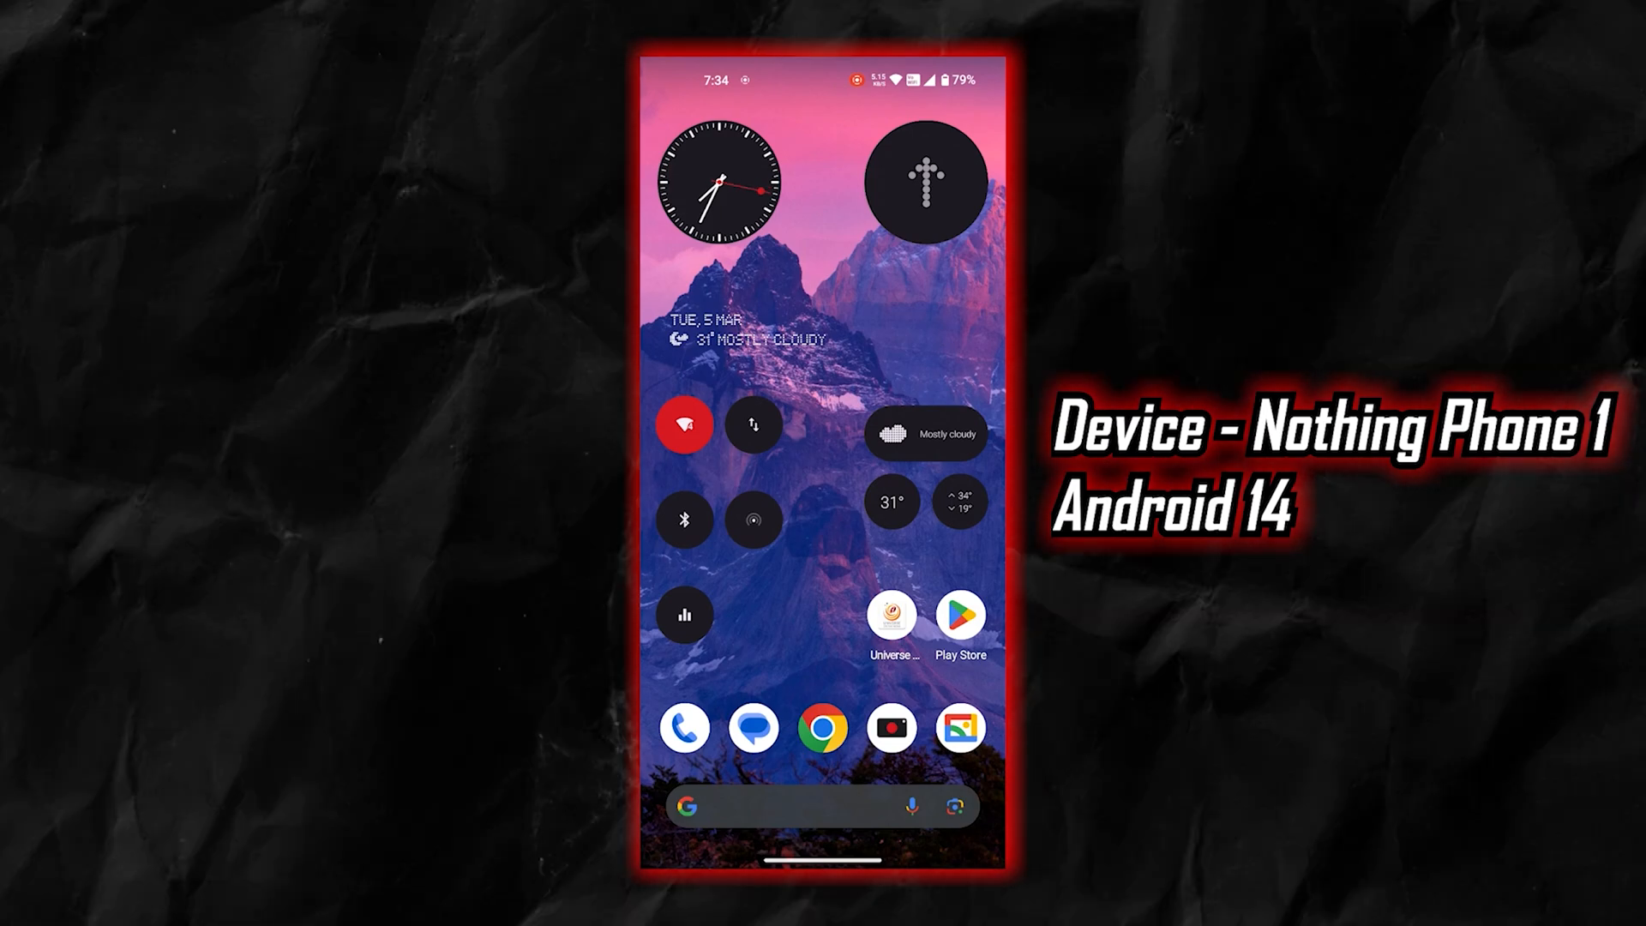
Search Play Store for 'local send app' and open the installed LocalSend: FOSS Airdrop.
text(local s)
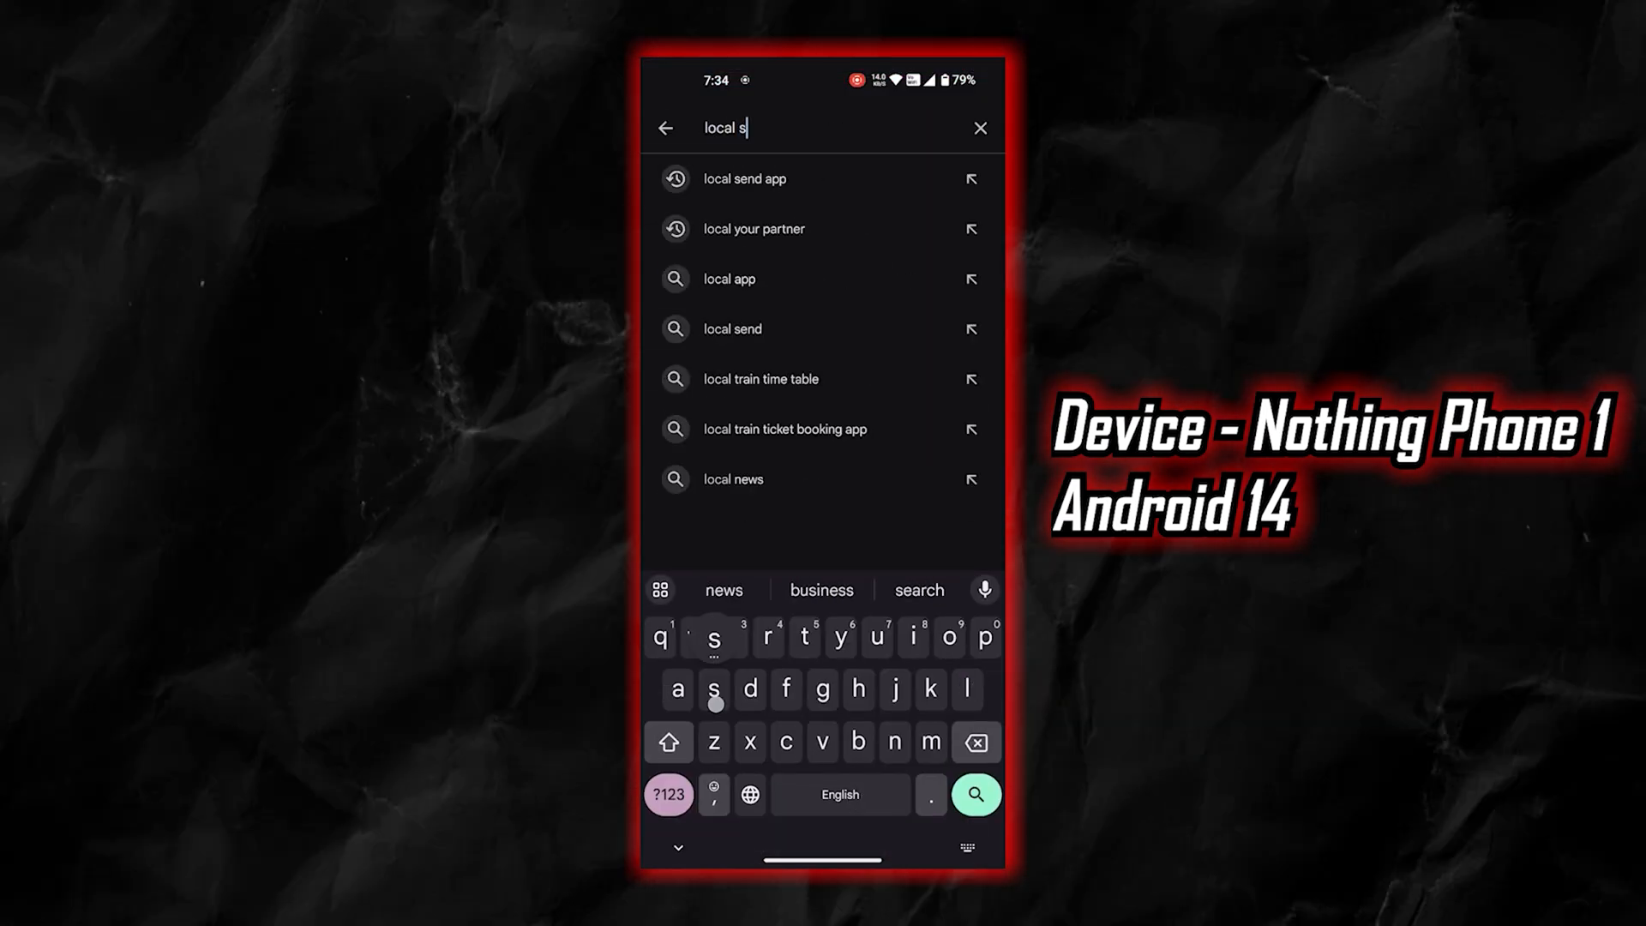
click(743, 178)
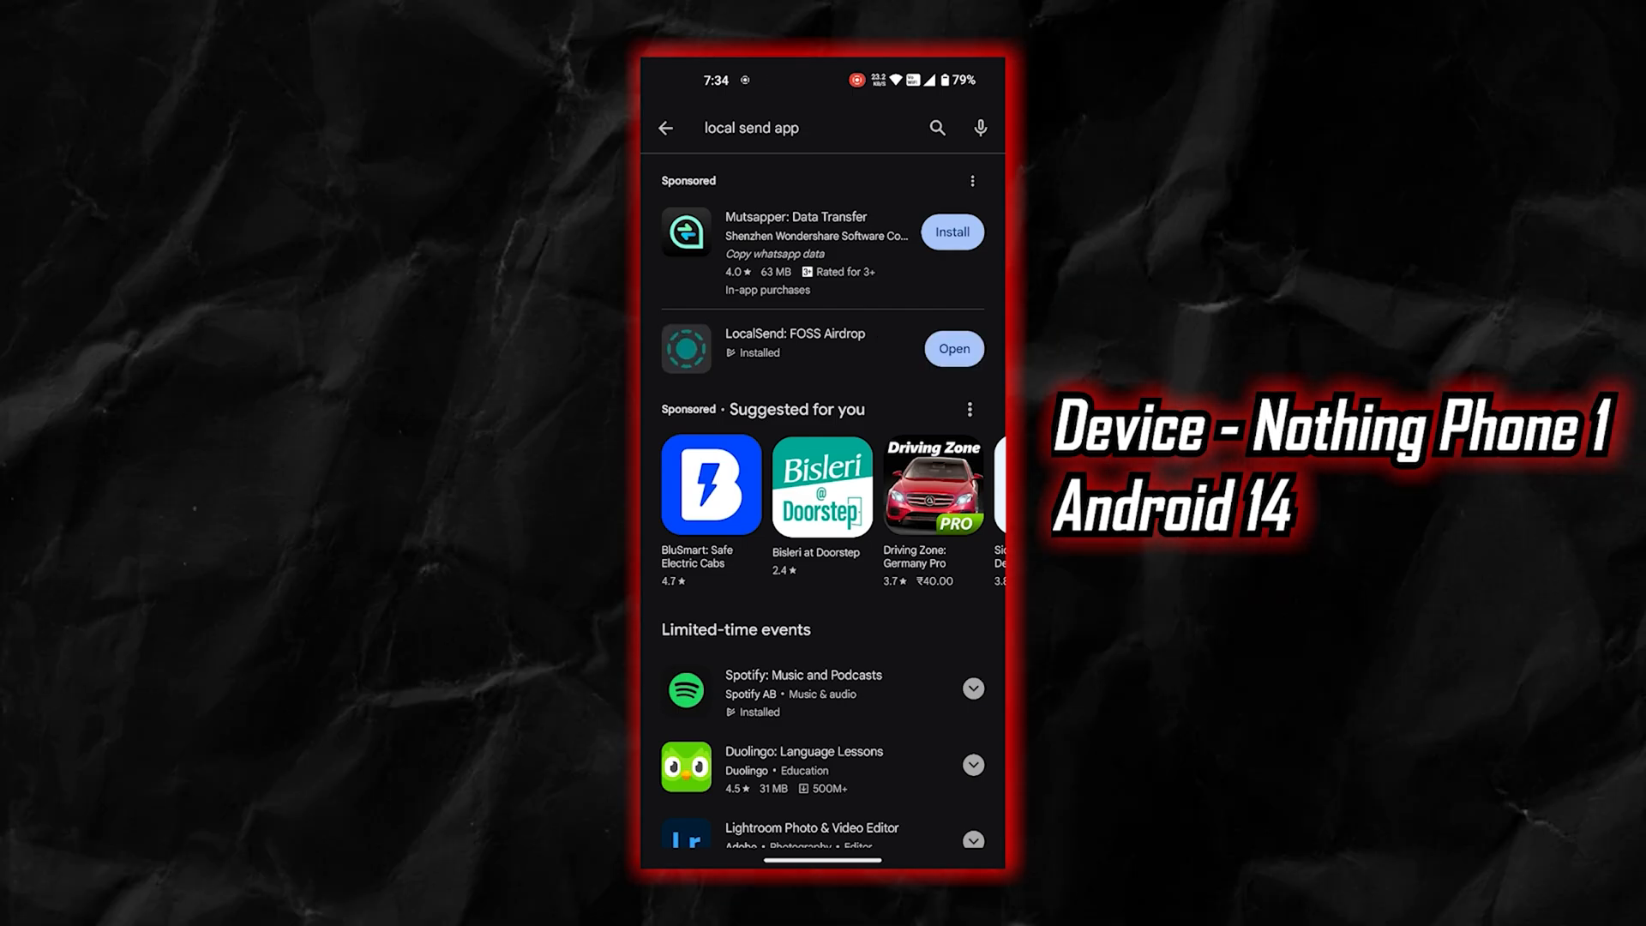
click(951, 349)
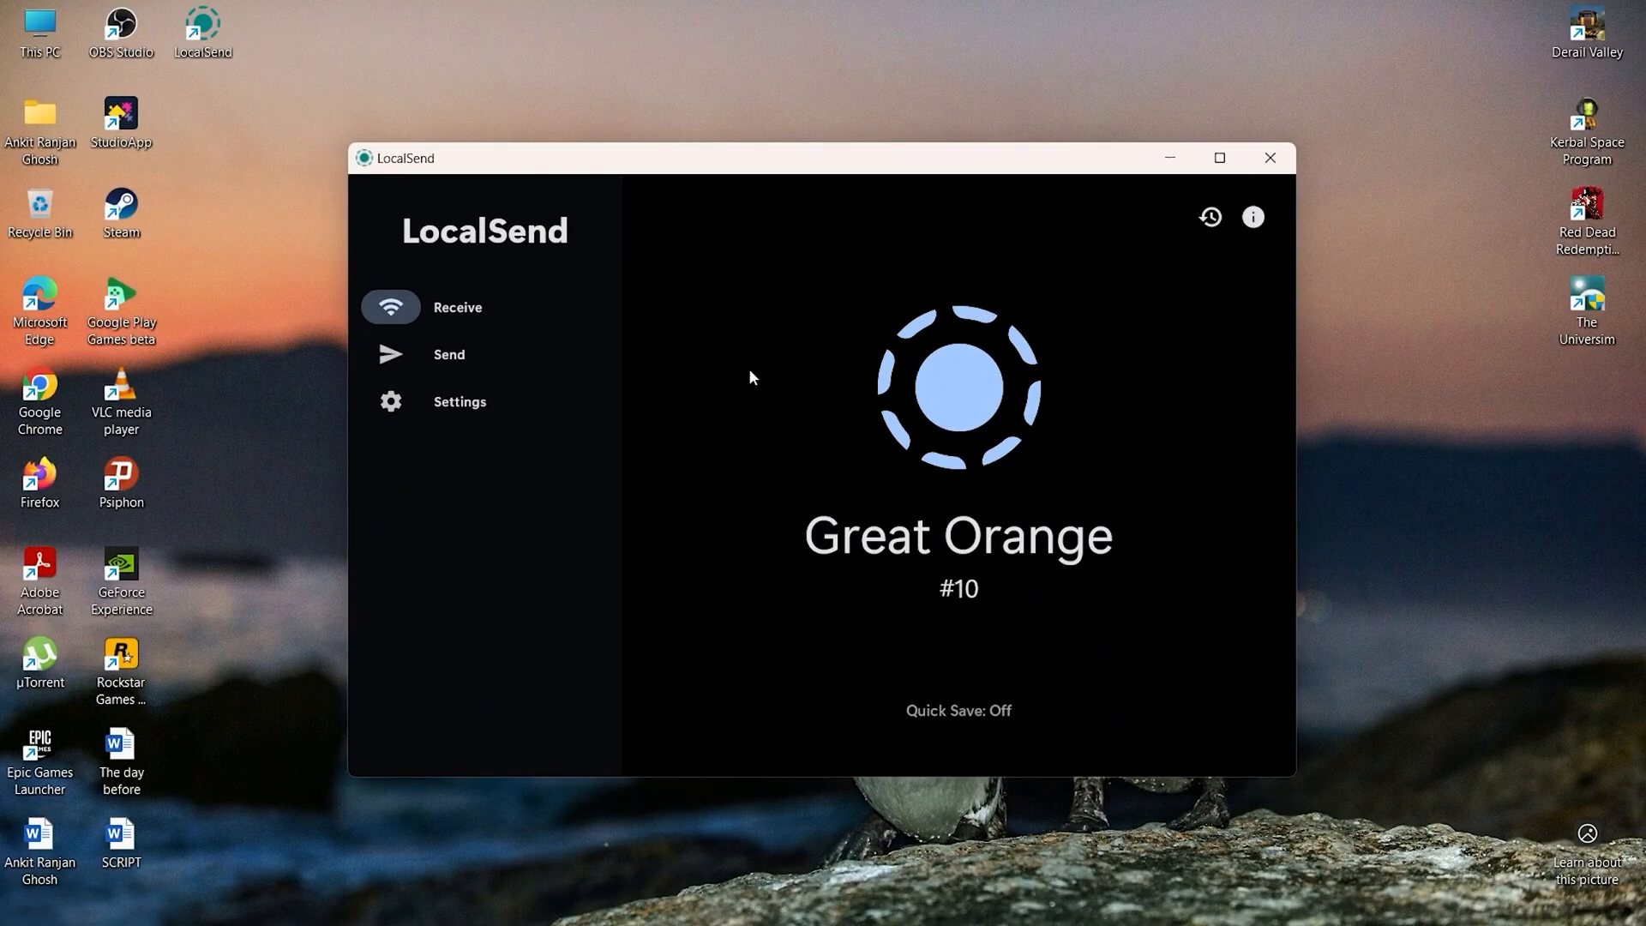
mouse_move(546, 360)
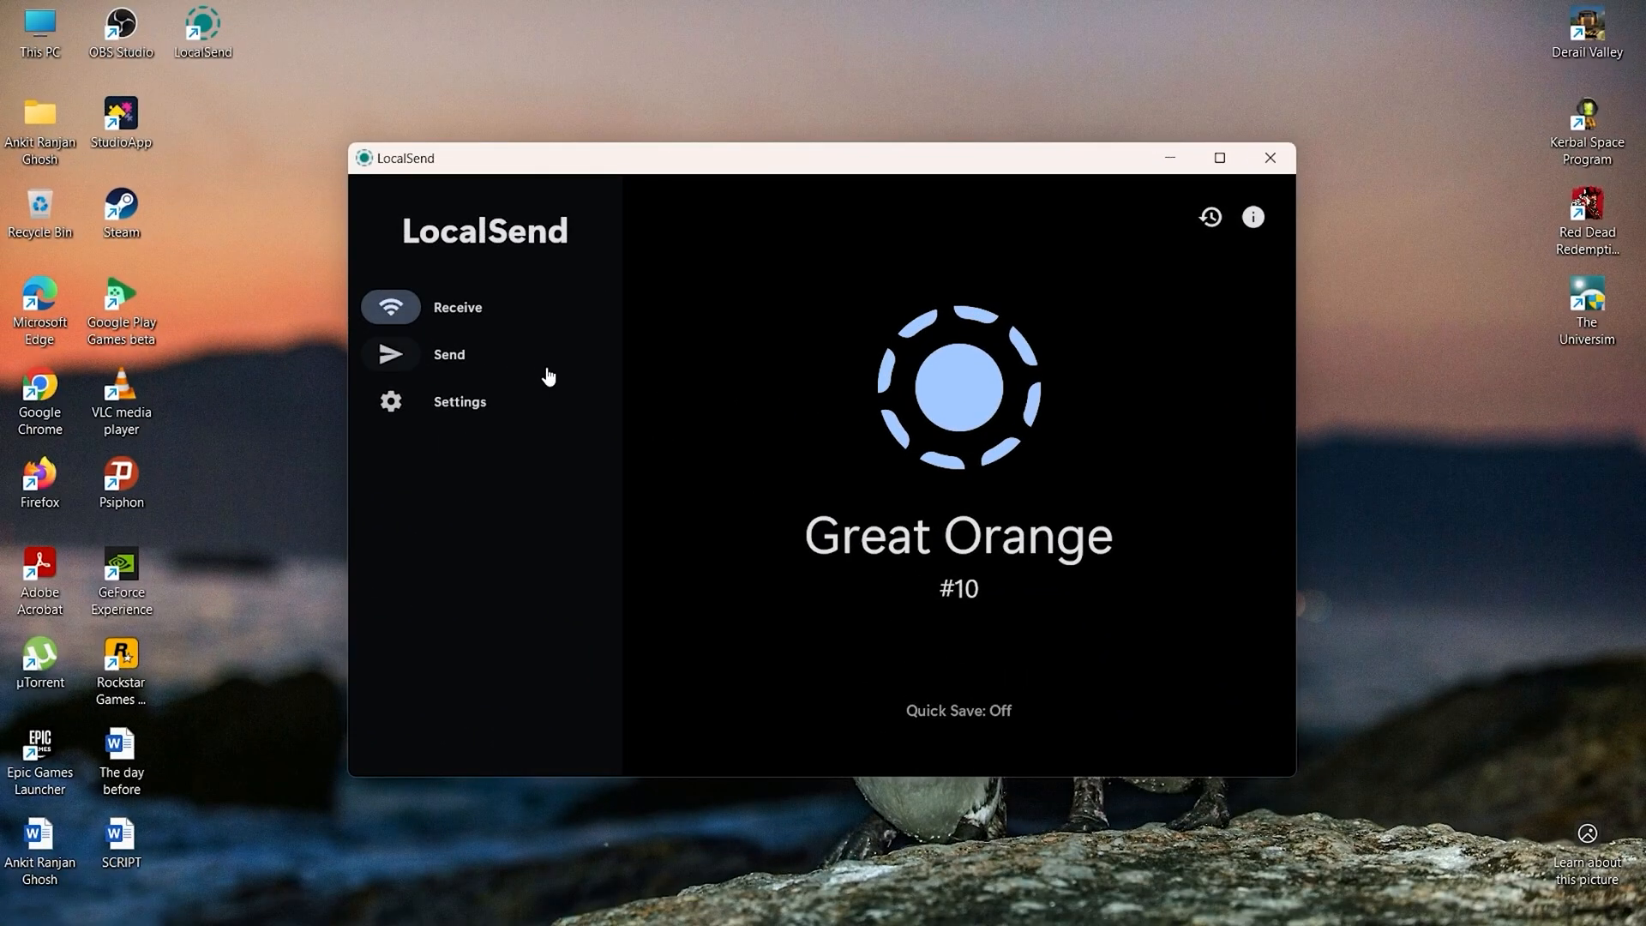
Switch LocalSend to Send and rescan until Bright Blueberry appears among nearby devices.
click(449, 354)
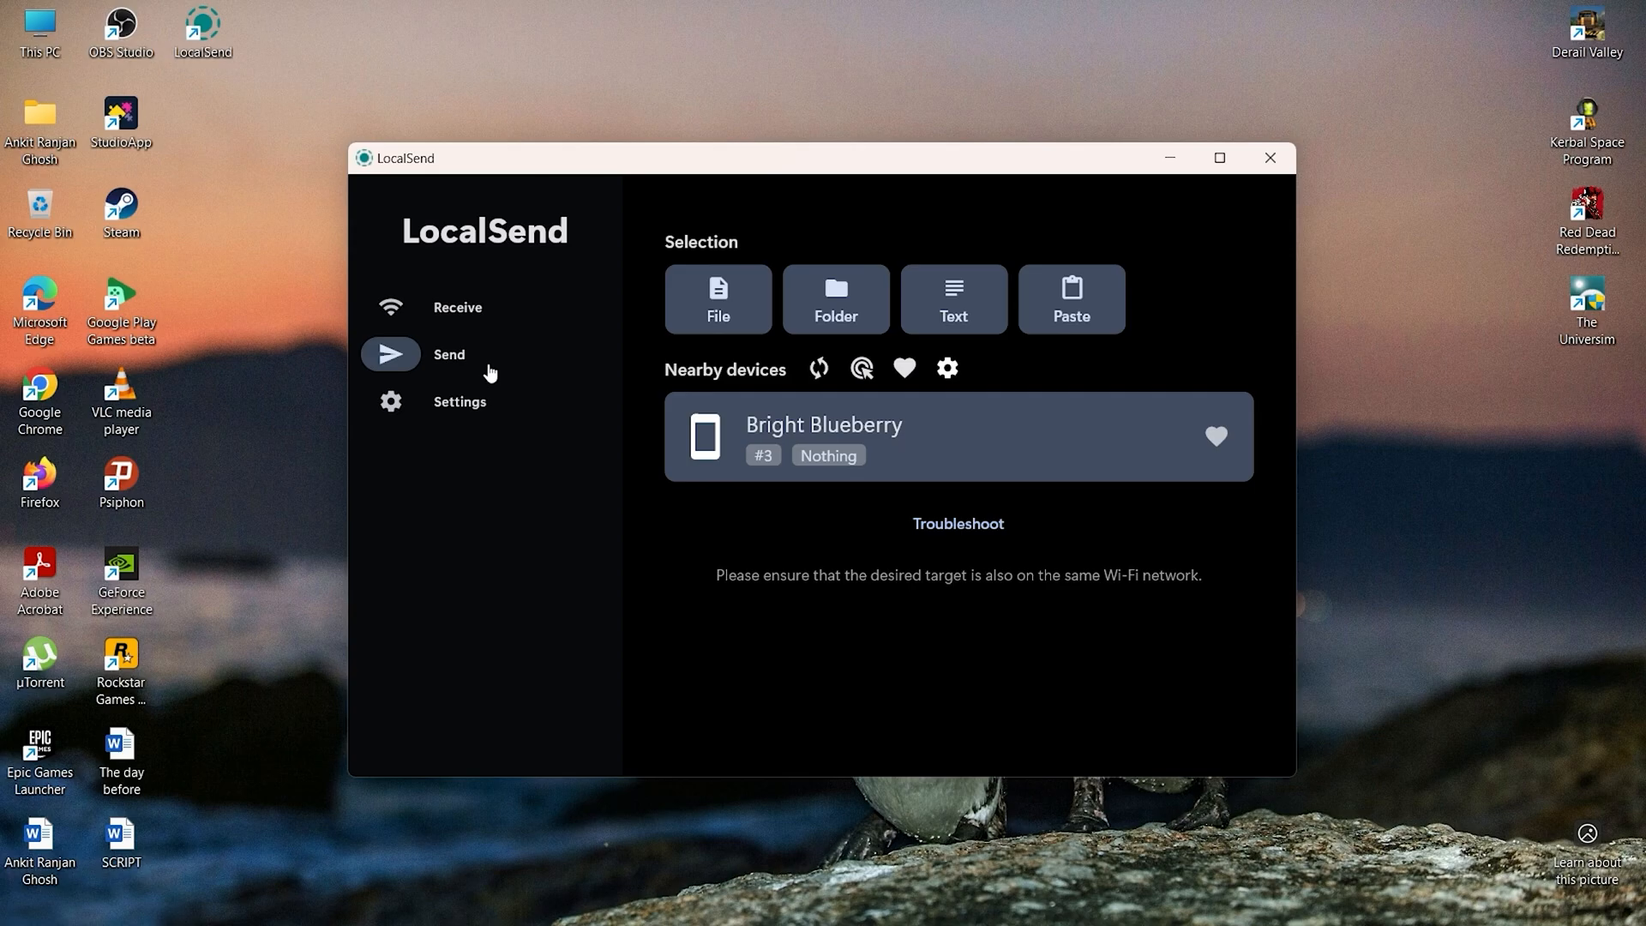
click(1220, 158)
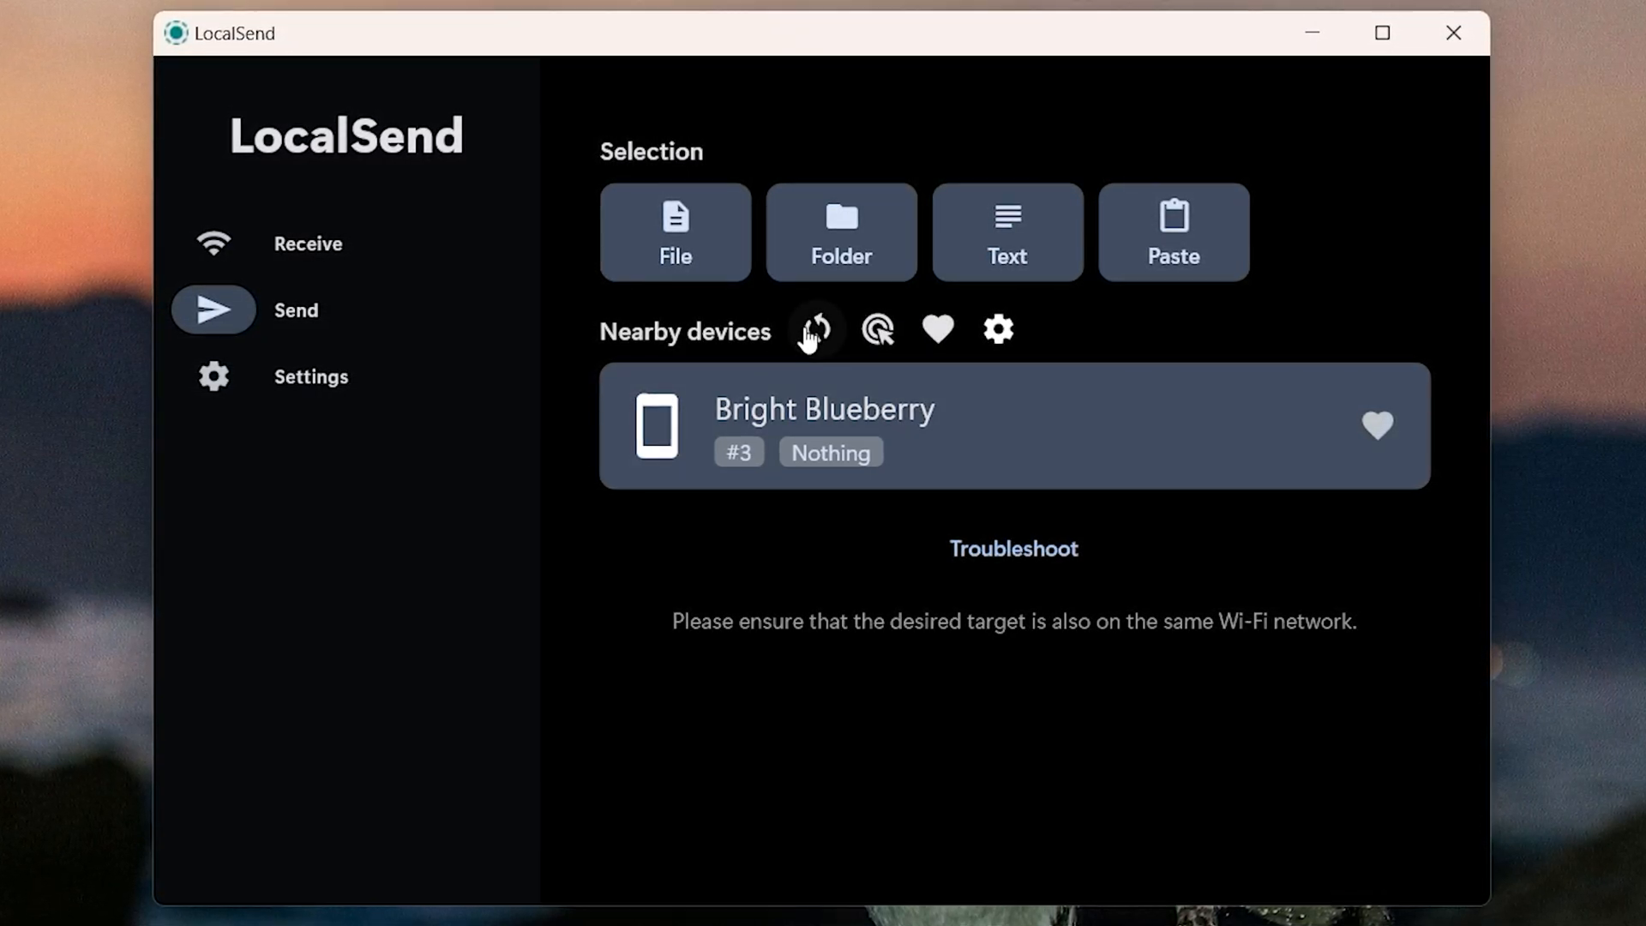
click(816, 329)
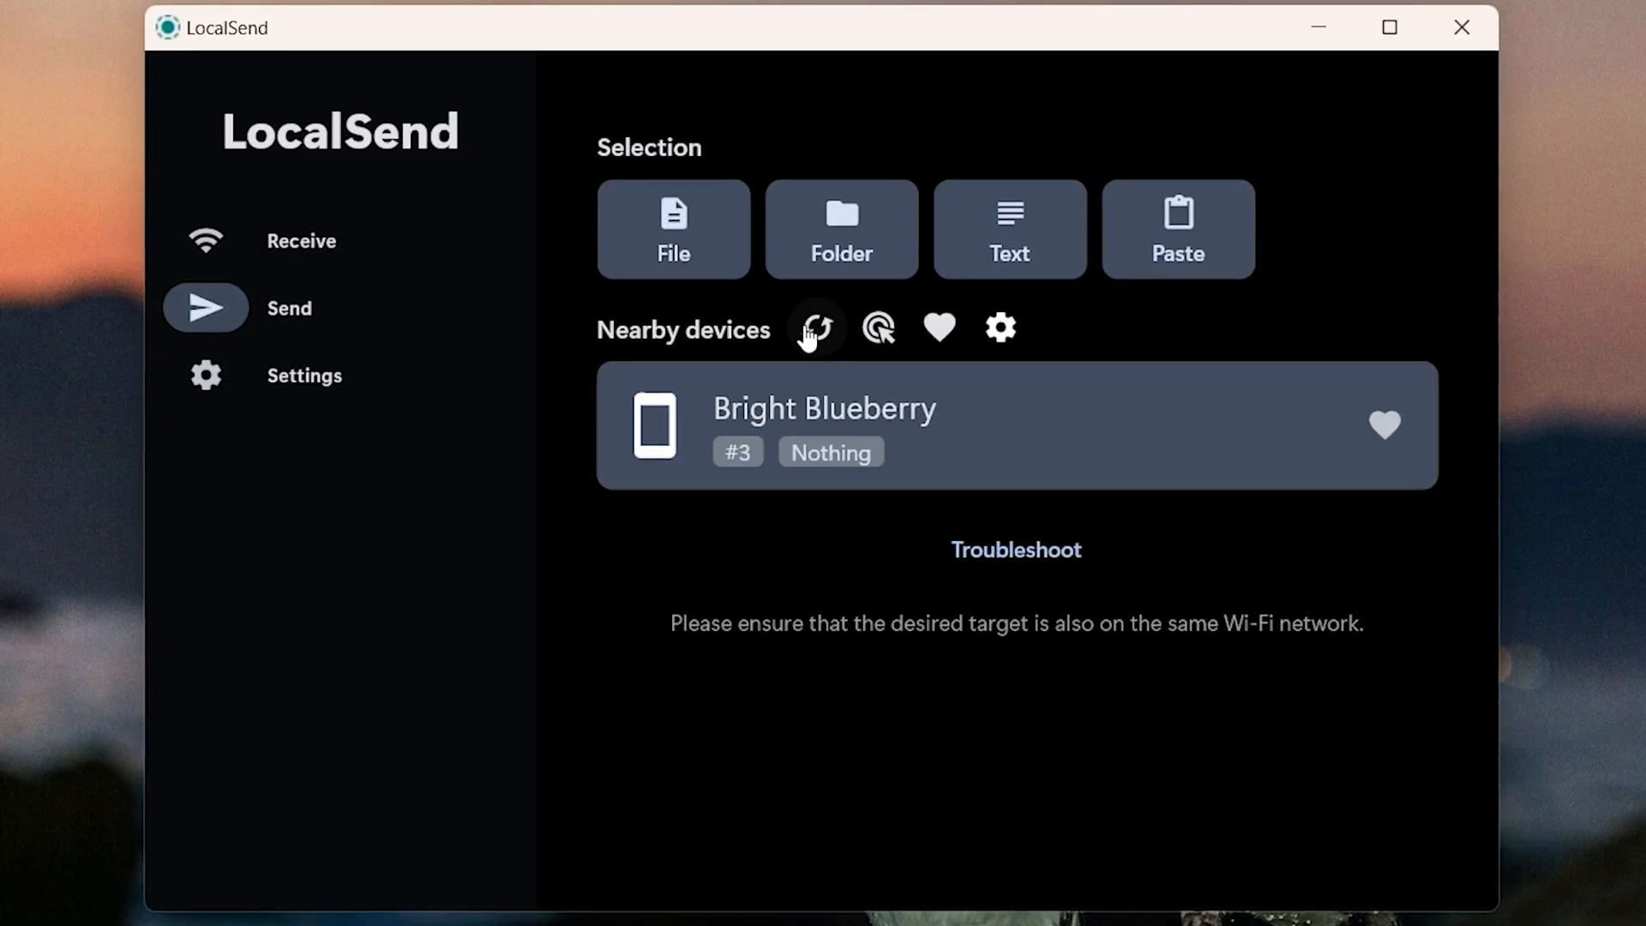
mouse_move(878, 327)
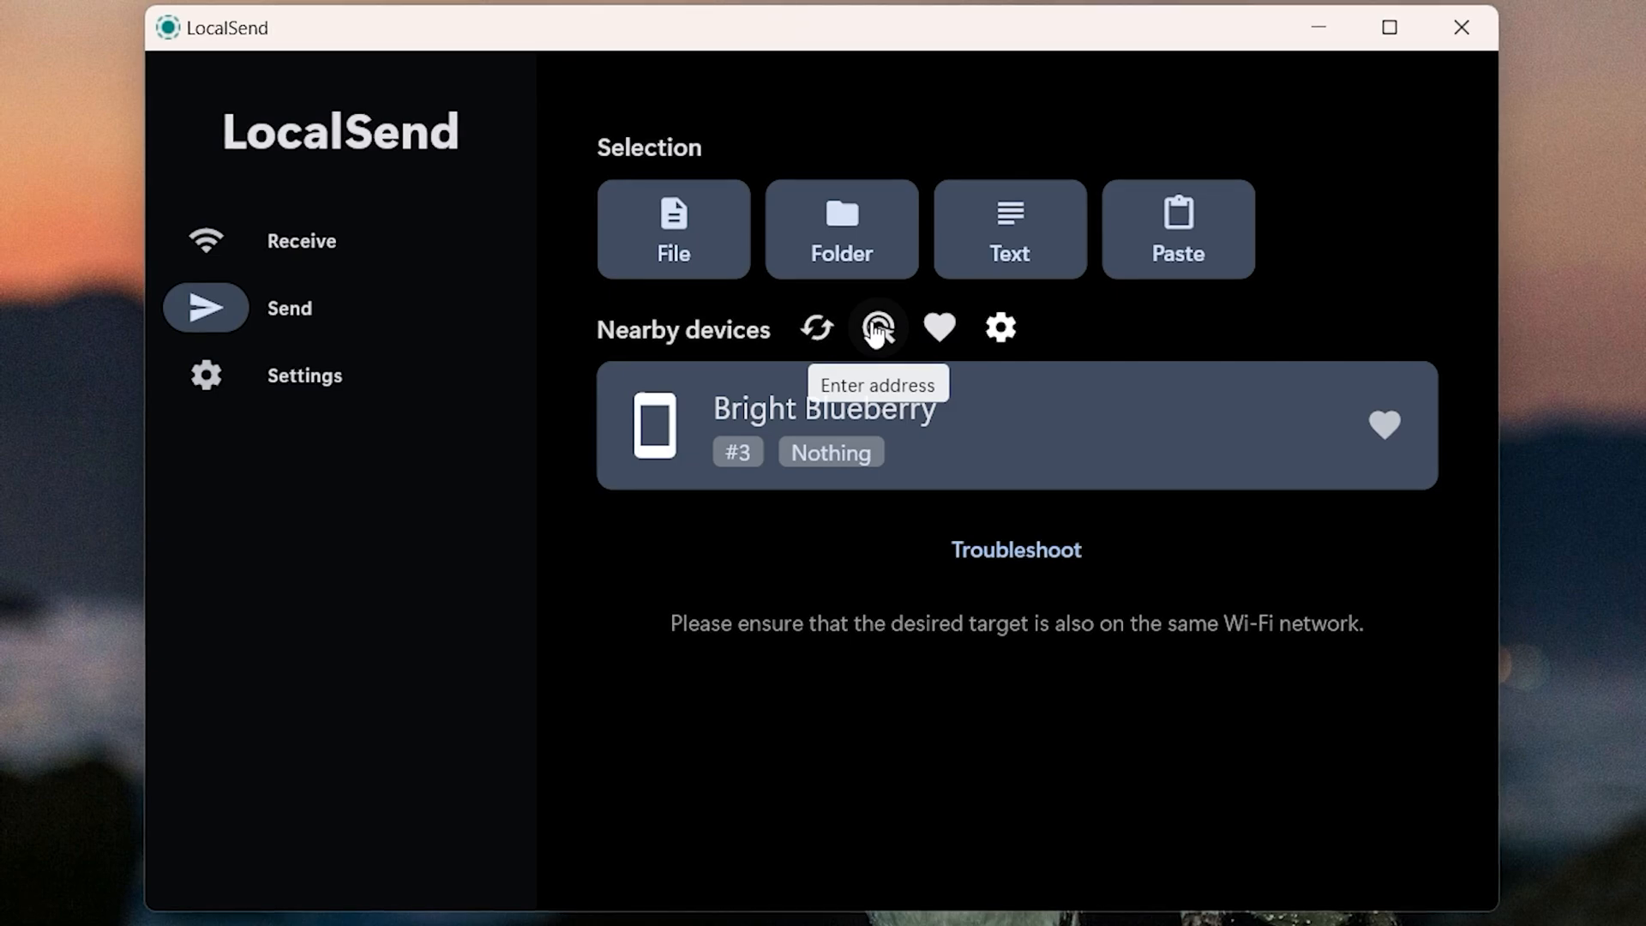
mouse_move(937, 328)
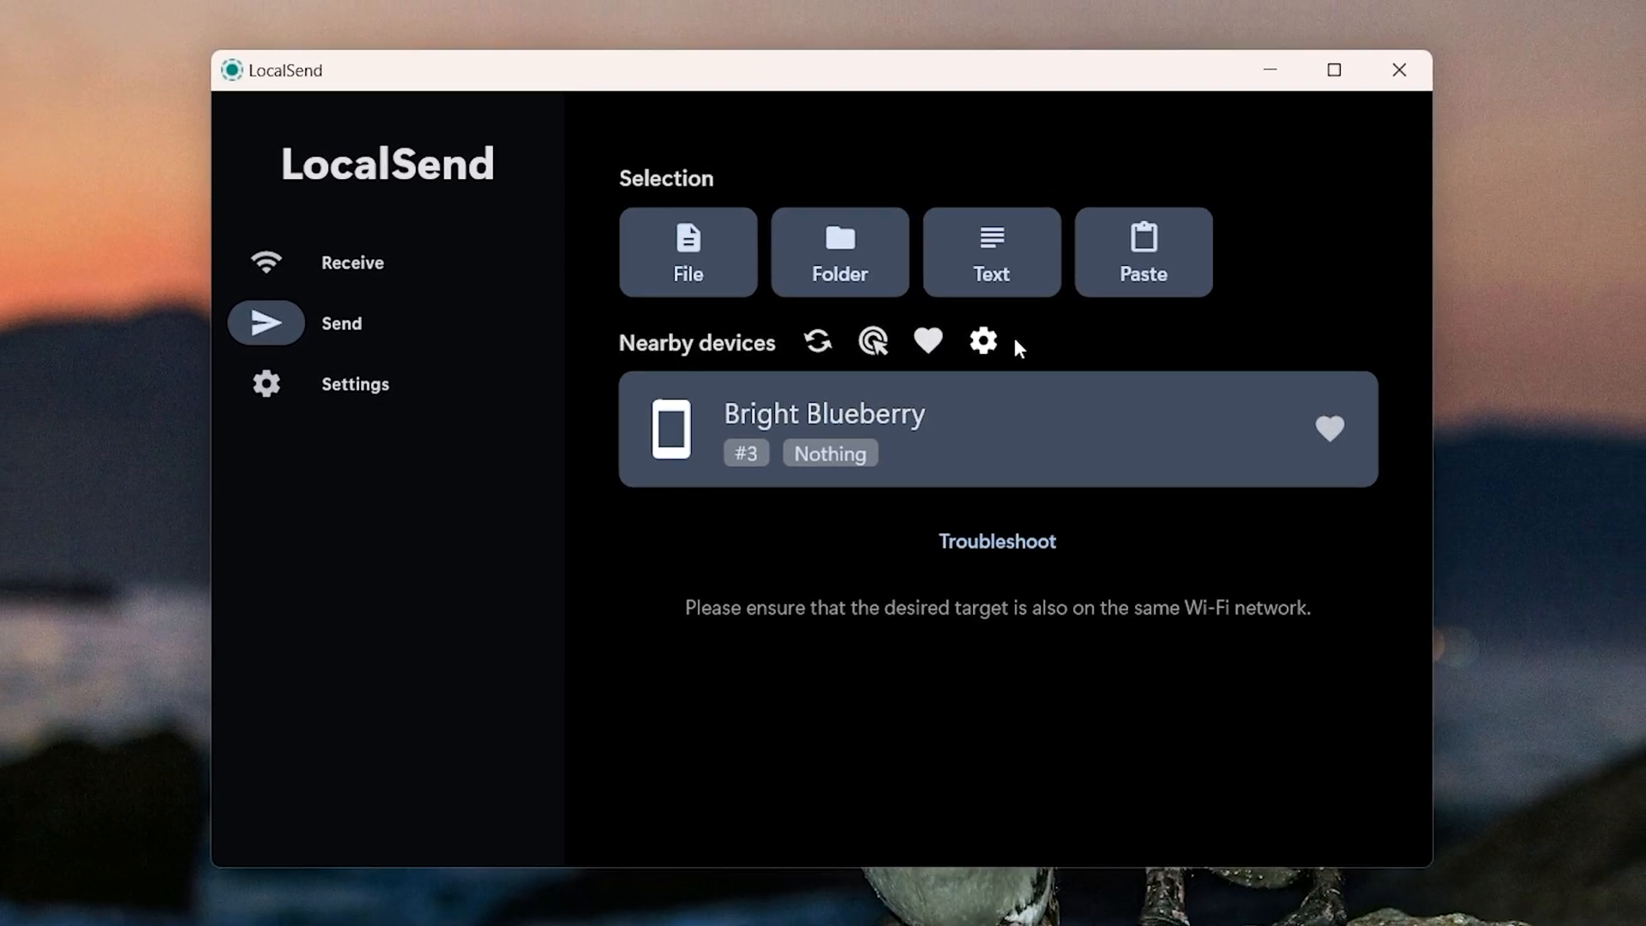
Select the 212.5 MB YT Shorts video from the Desktop as the file to send.
click(1334, 71)
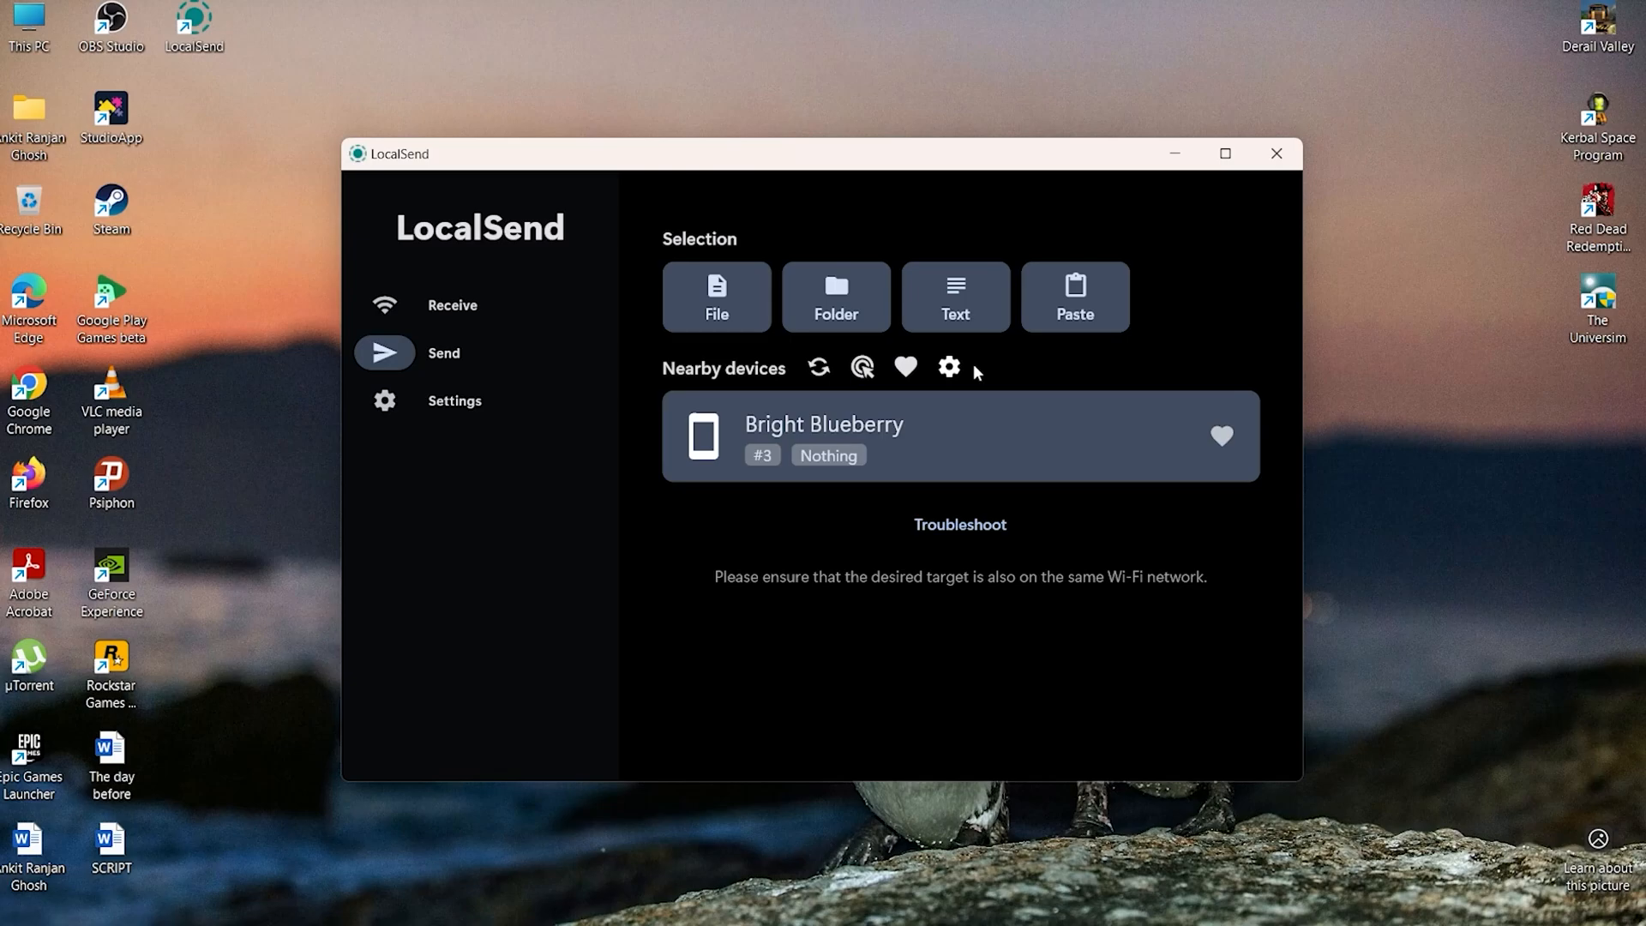
click(716, 298)
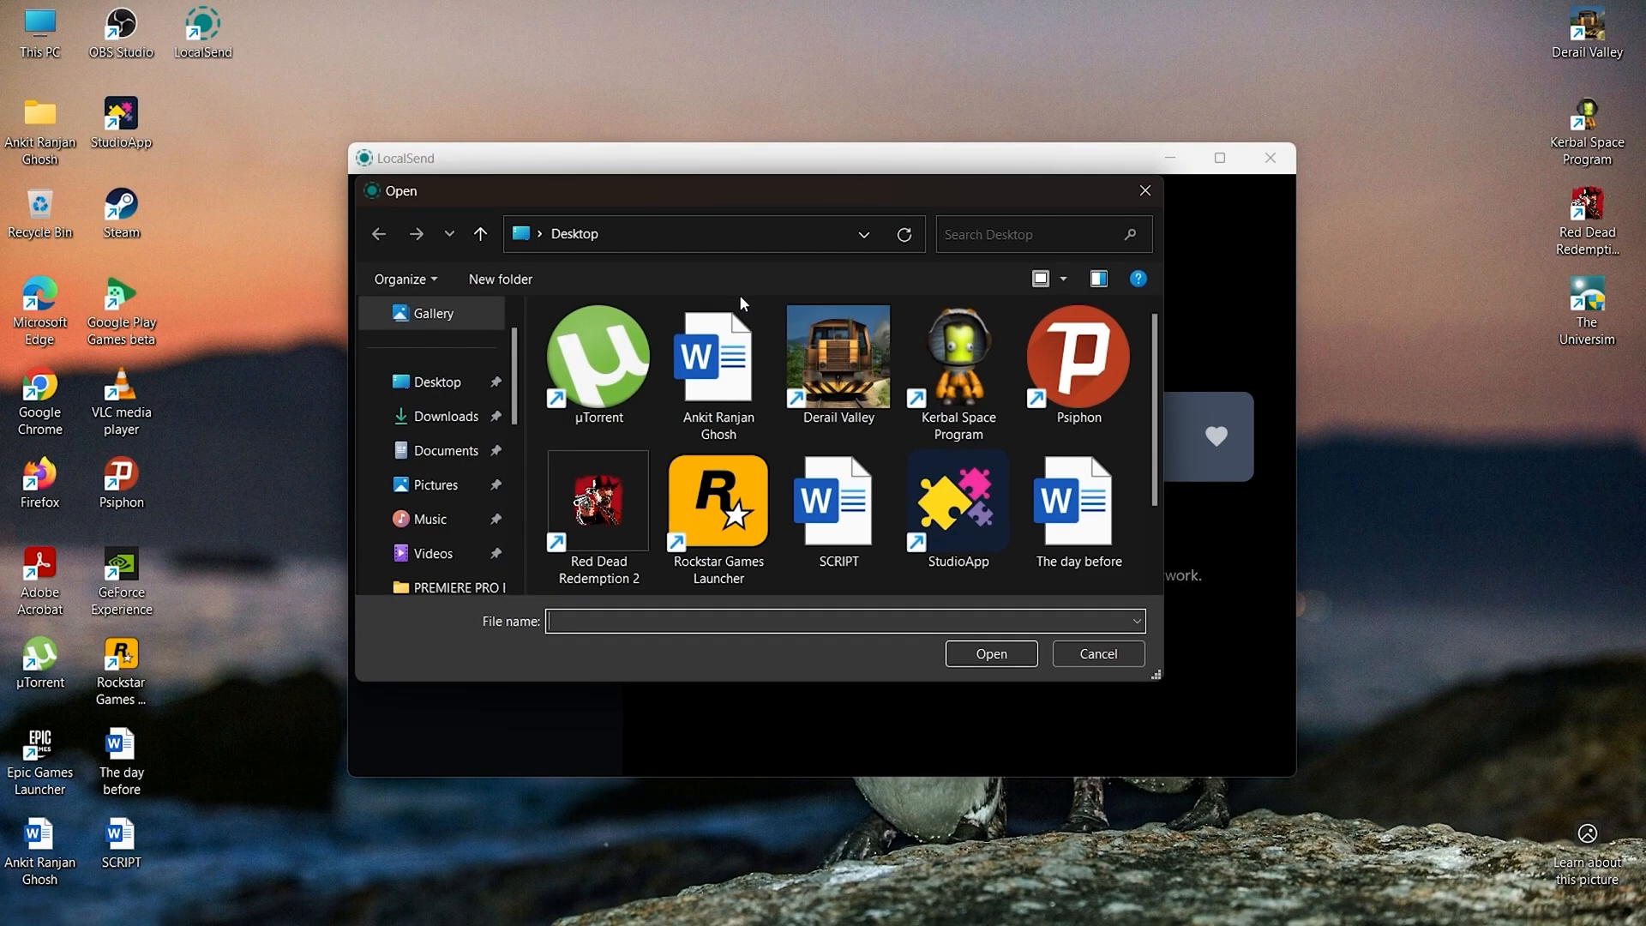
scroll(down, 3)
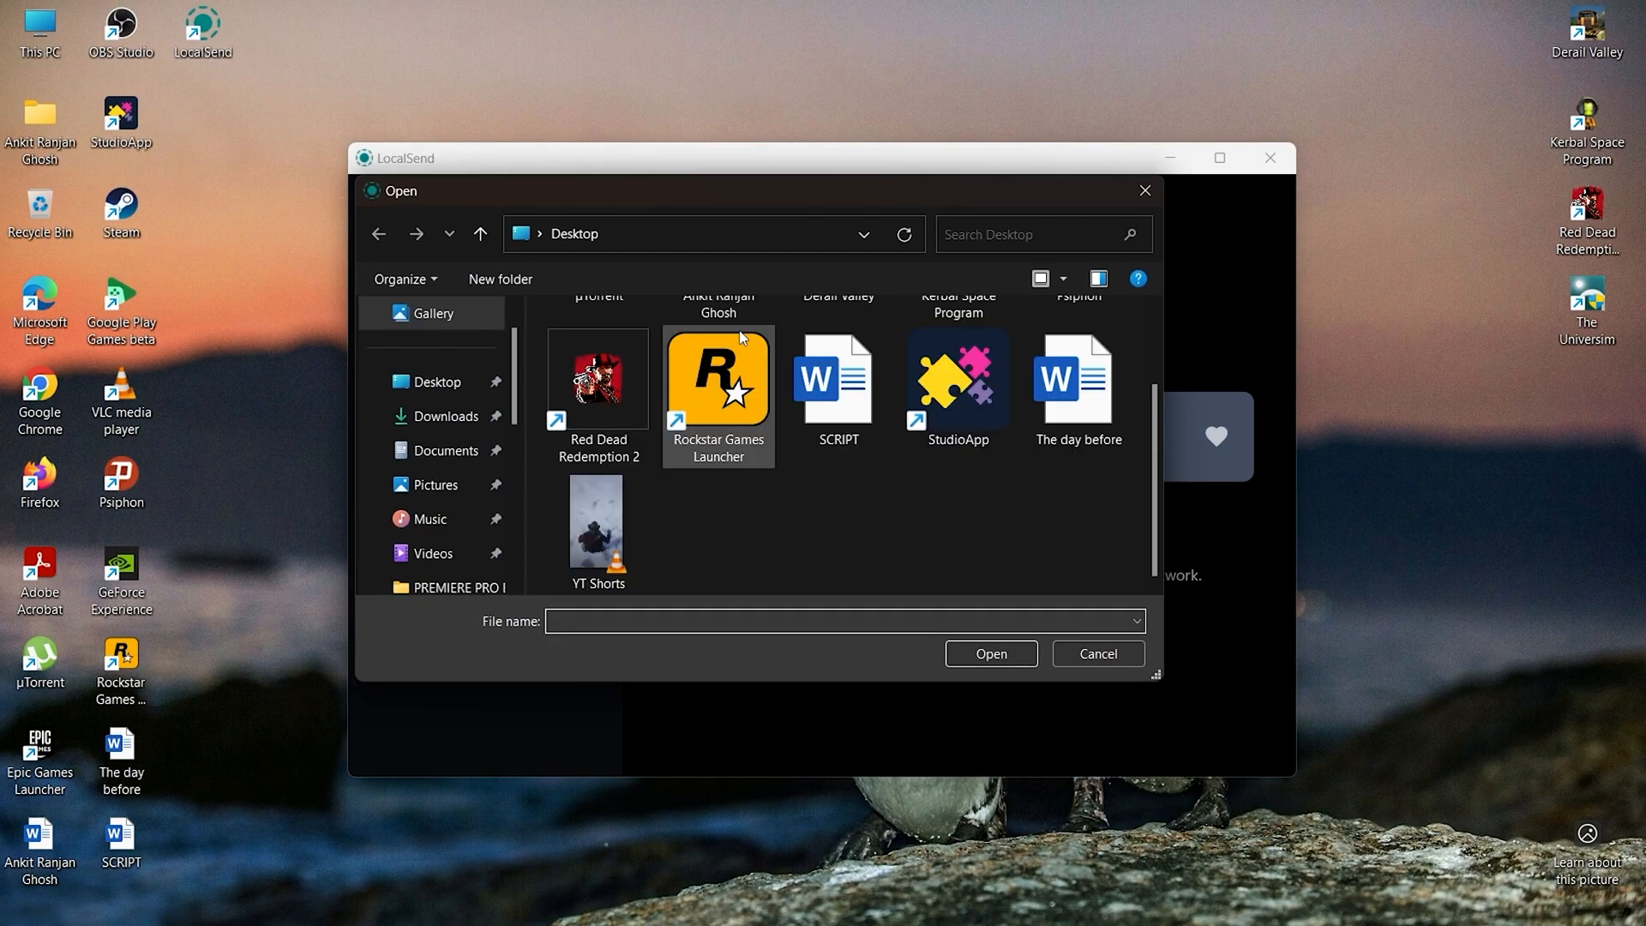
click(597, 525)
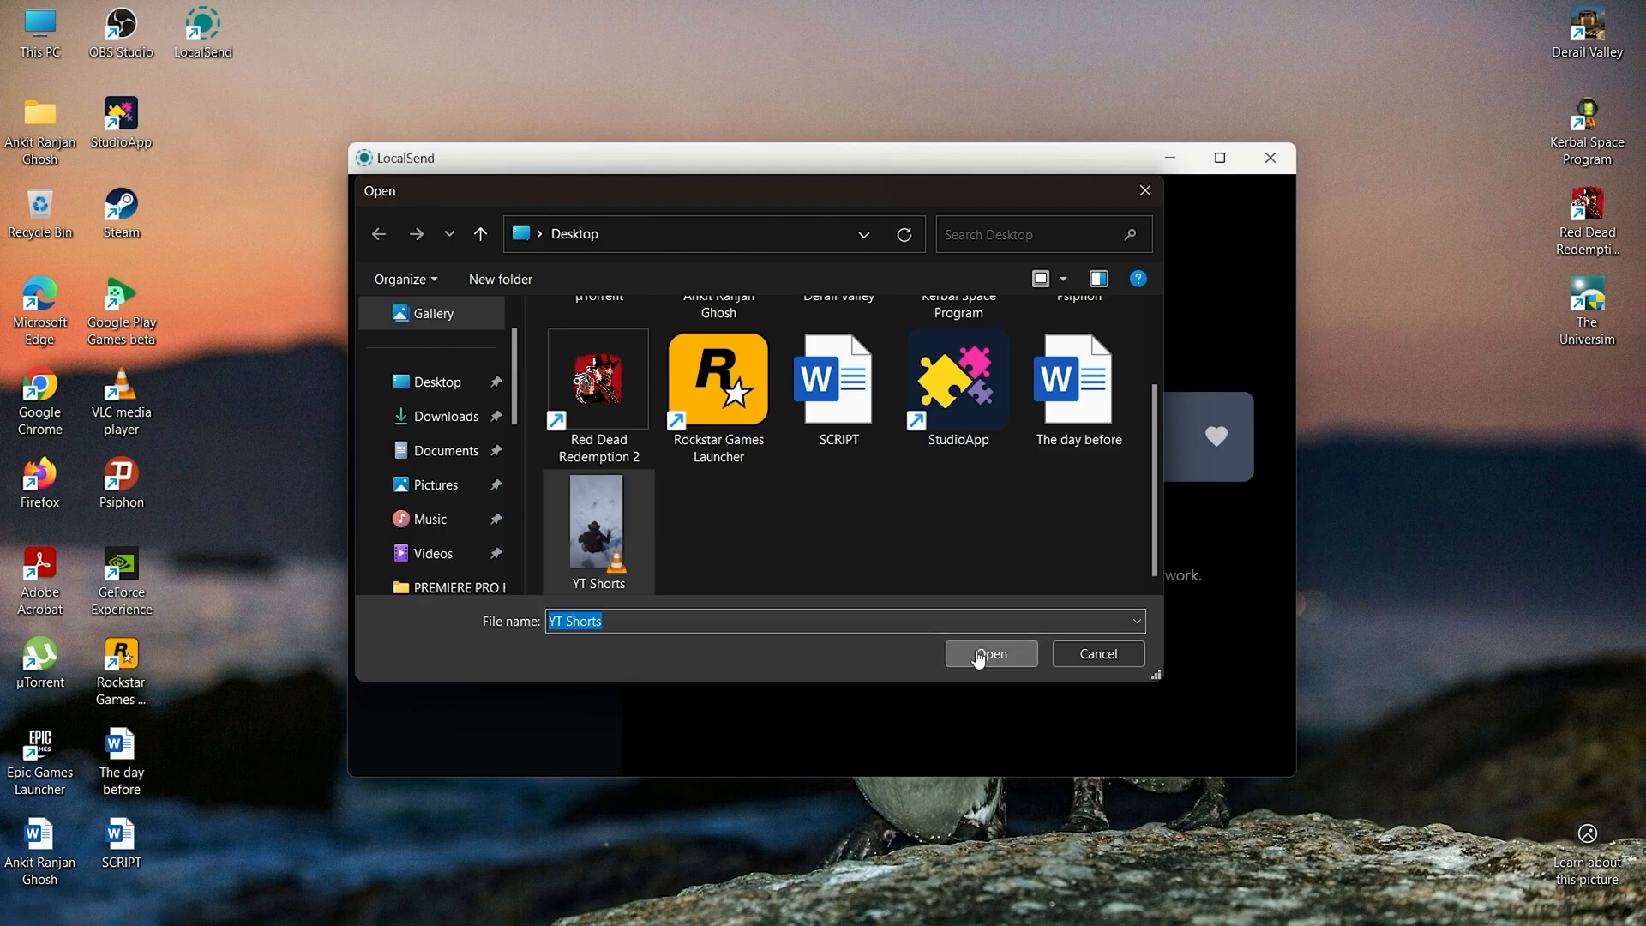
click(985, 653)
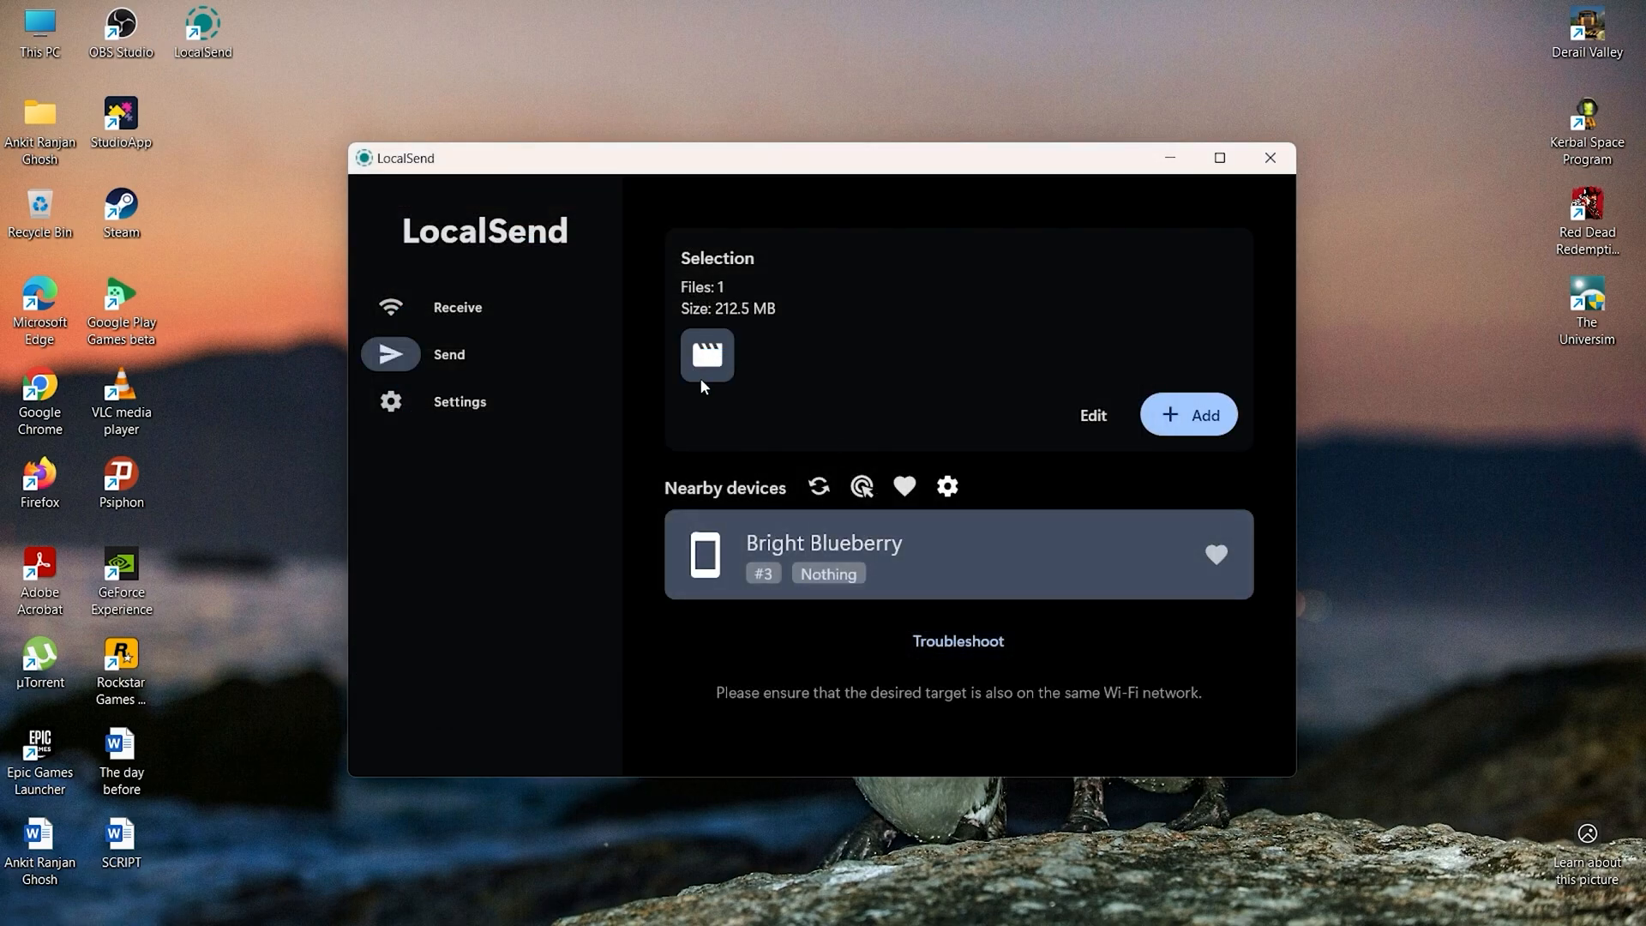
mouse_move(773, 333)
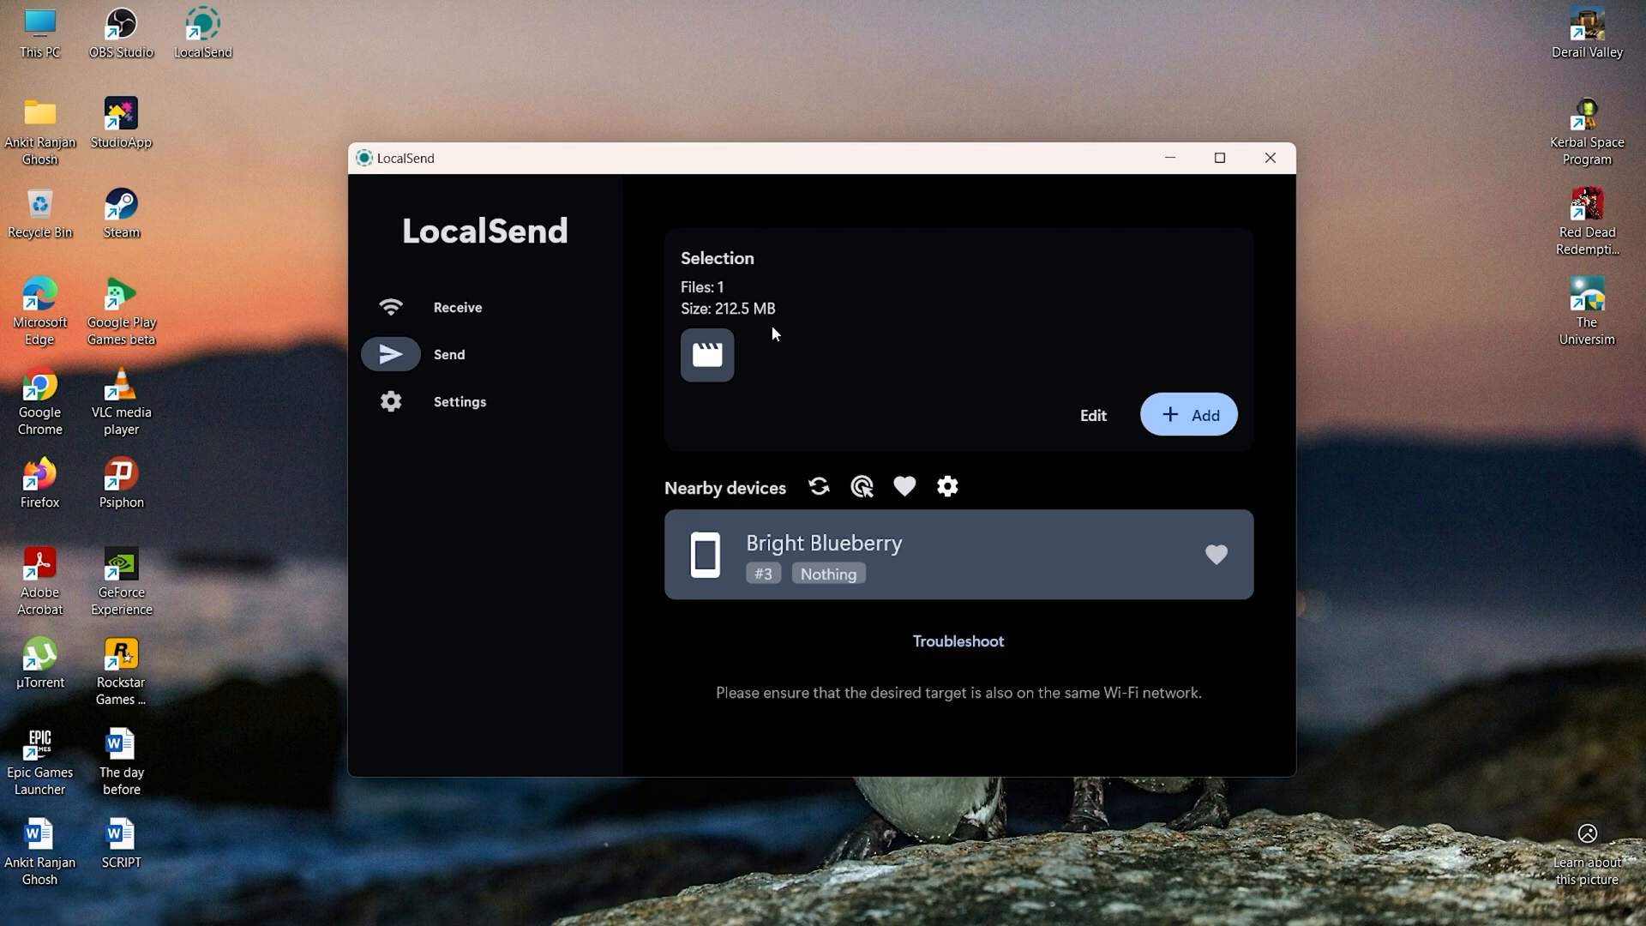
mouse_move(1188, 414)
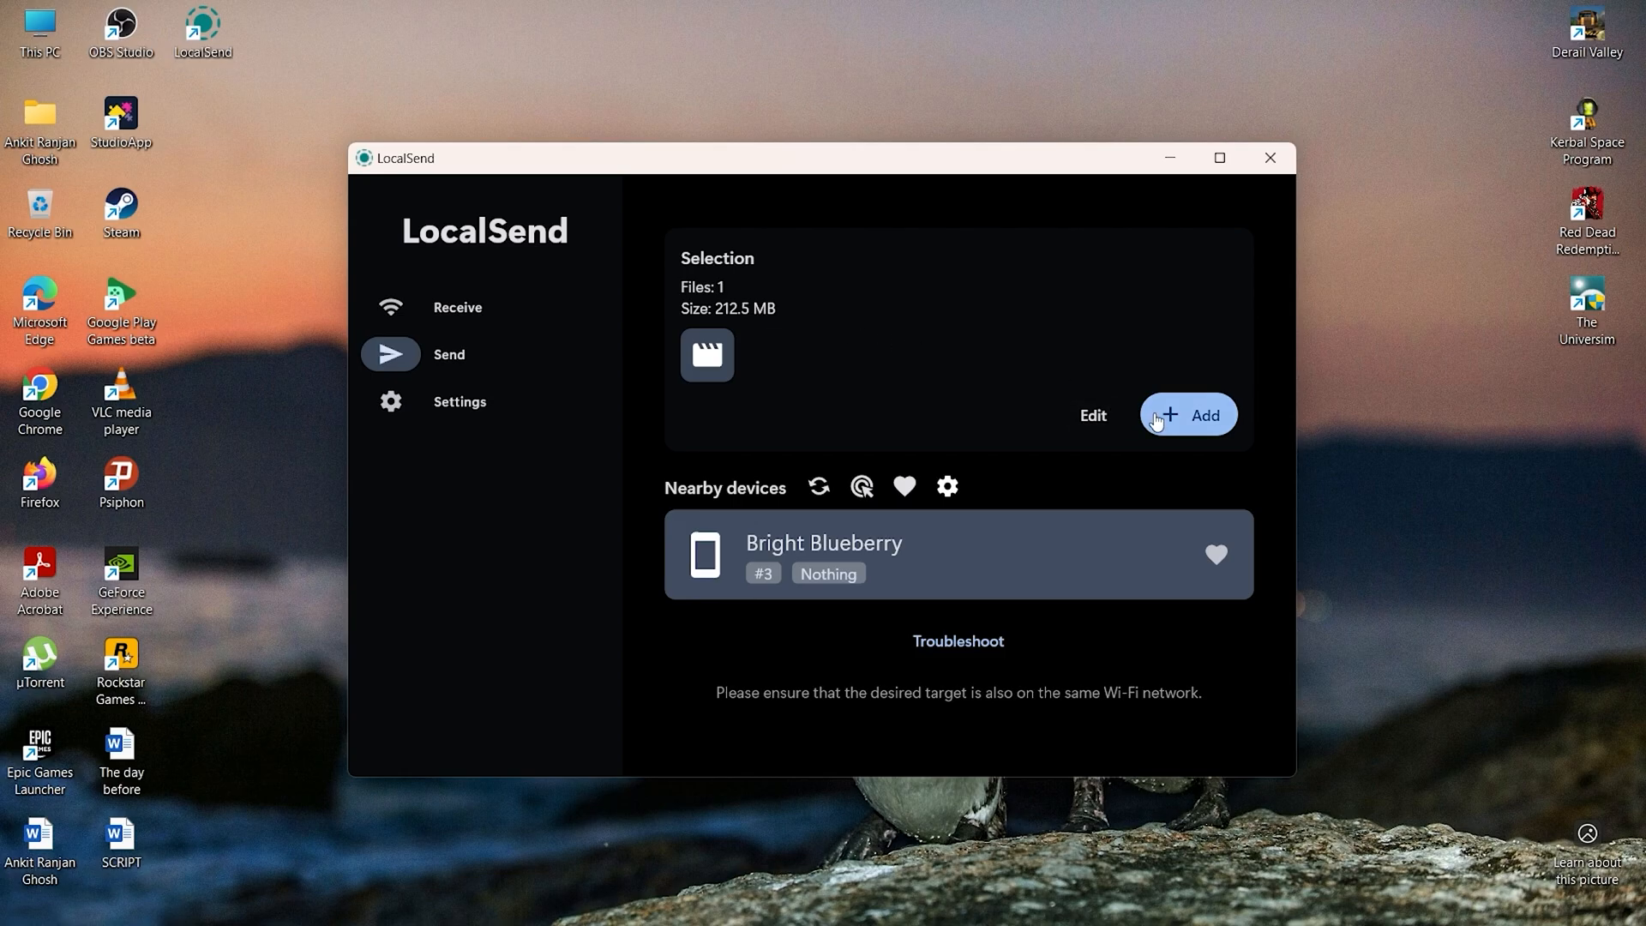
click(1188, 415)
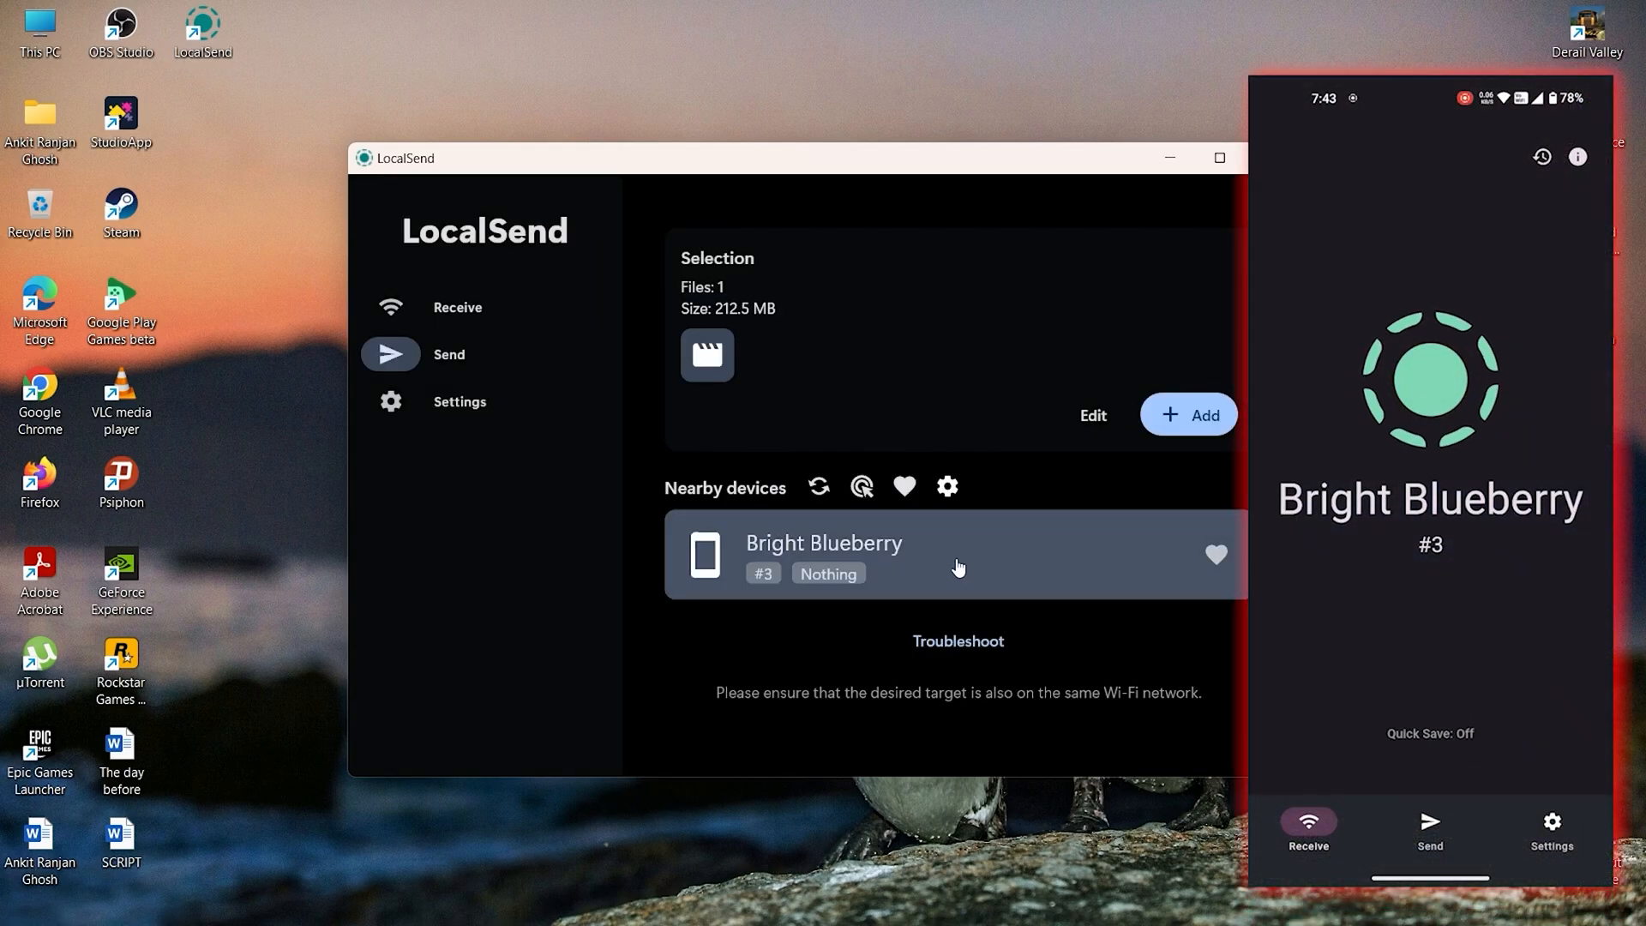
Send the YT Shorts video to Bright Blueberry and accept it on the phone.
click(955, 555)
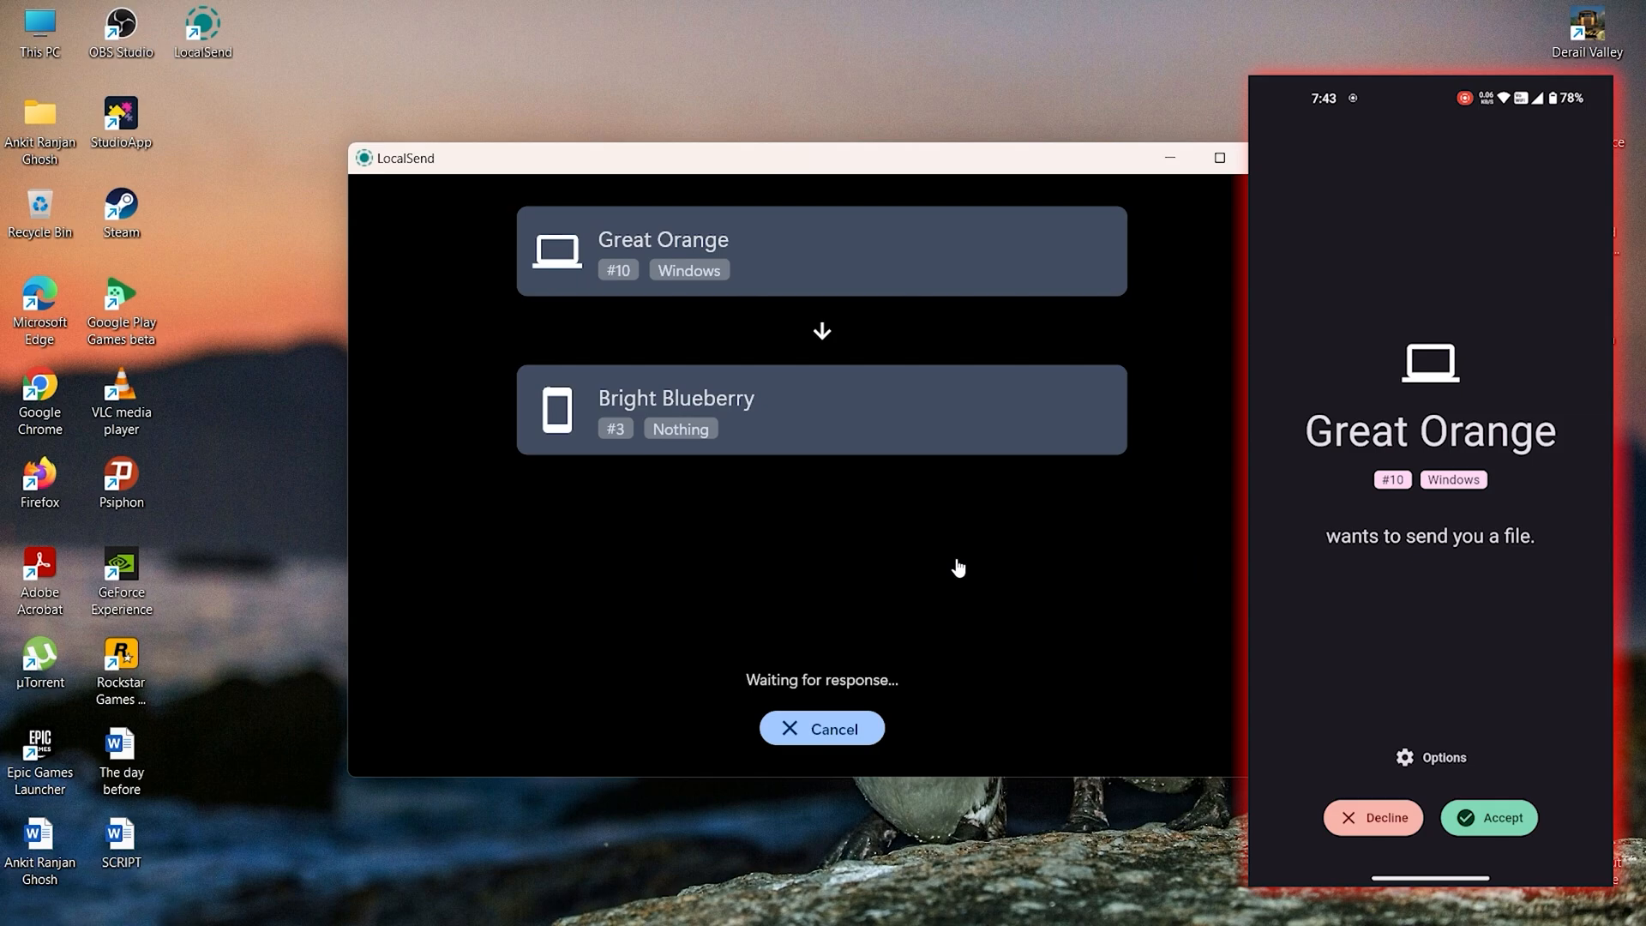
click(1487, 818)
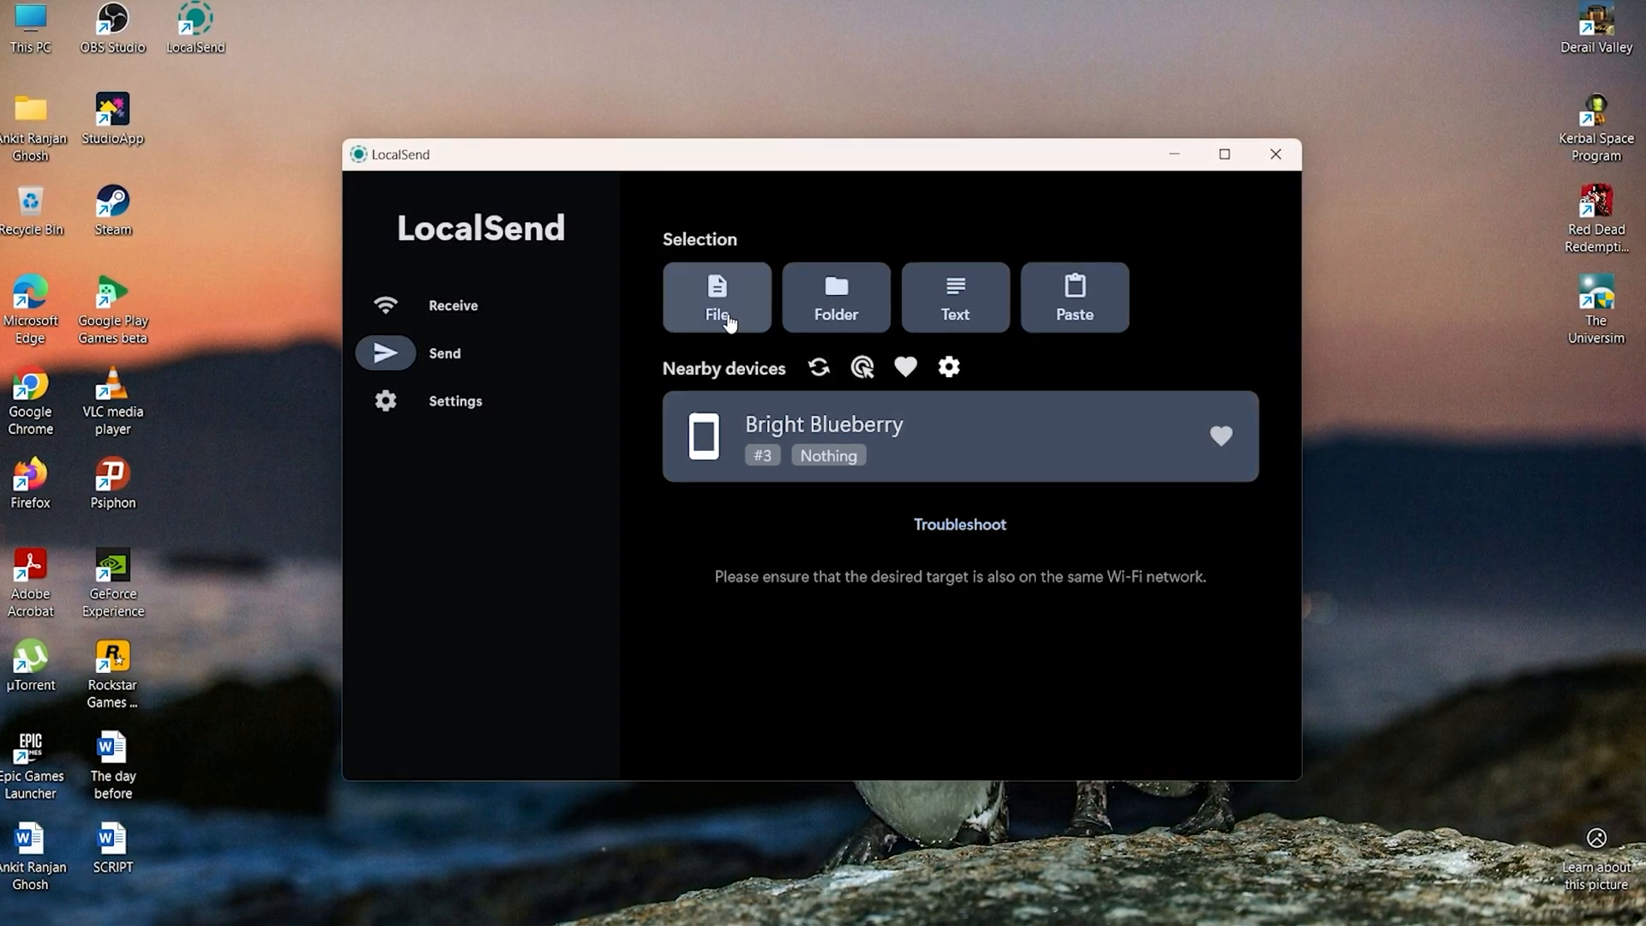
mouse_move(1098, 320)
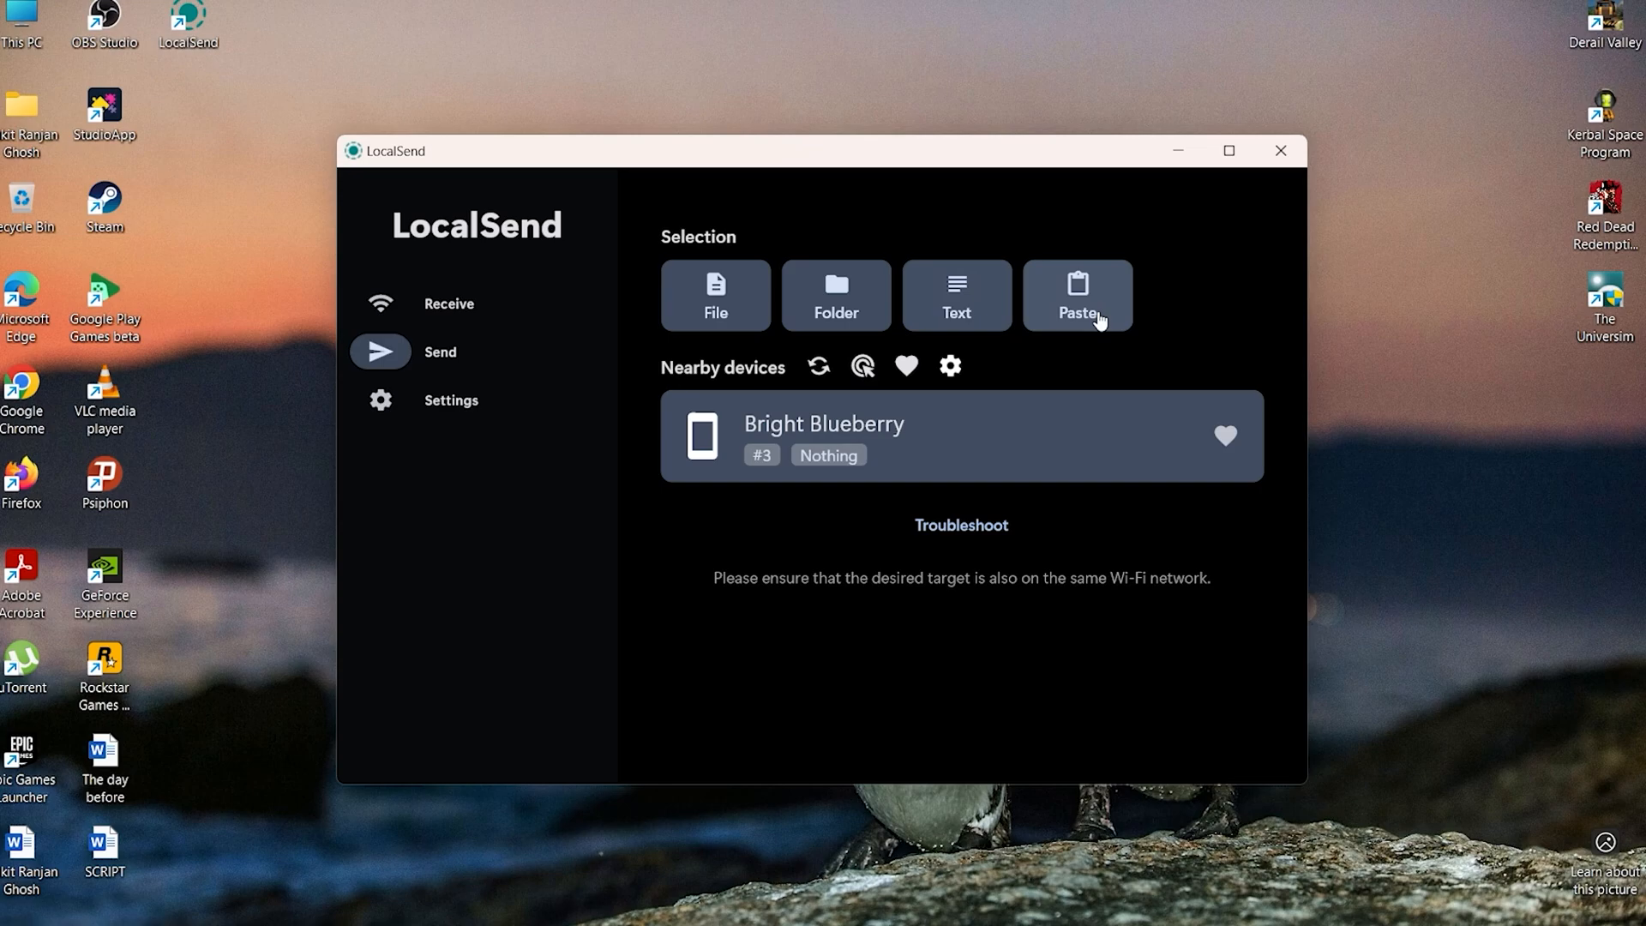